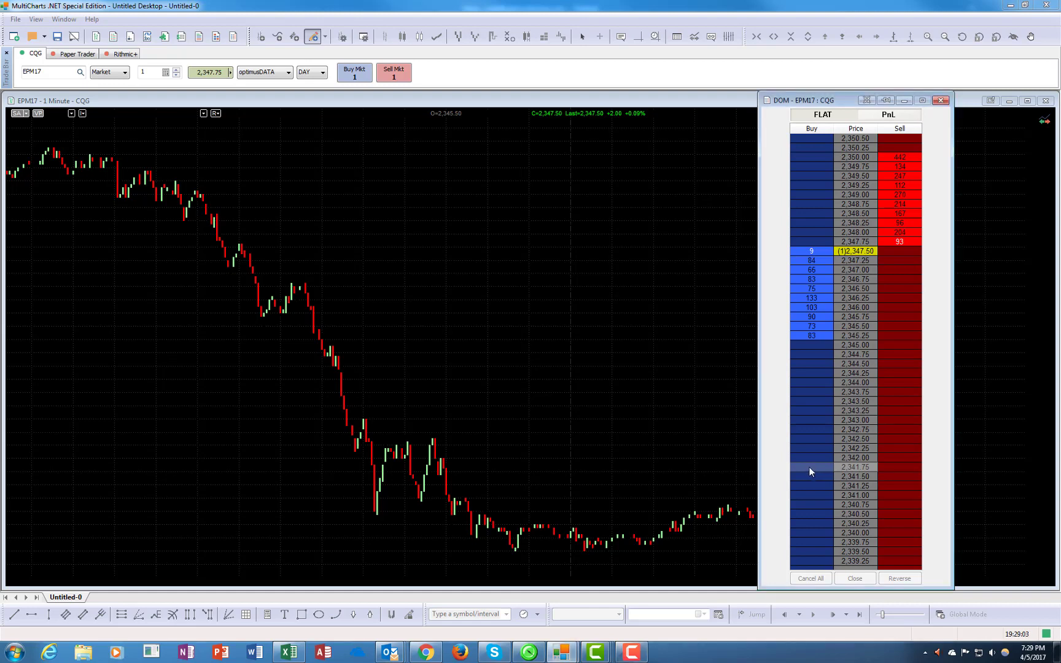
- Place and cancel a buy limit at 2,341.75, then place a sell stop at 2,342.50
left_click(810, 467)
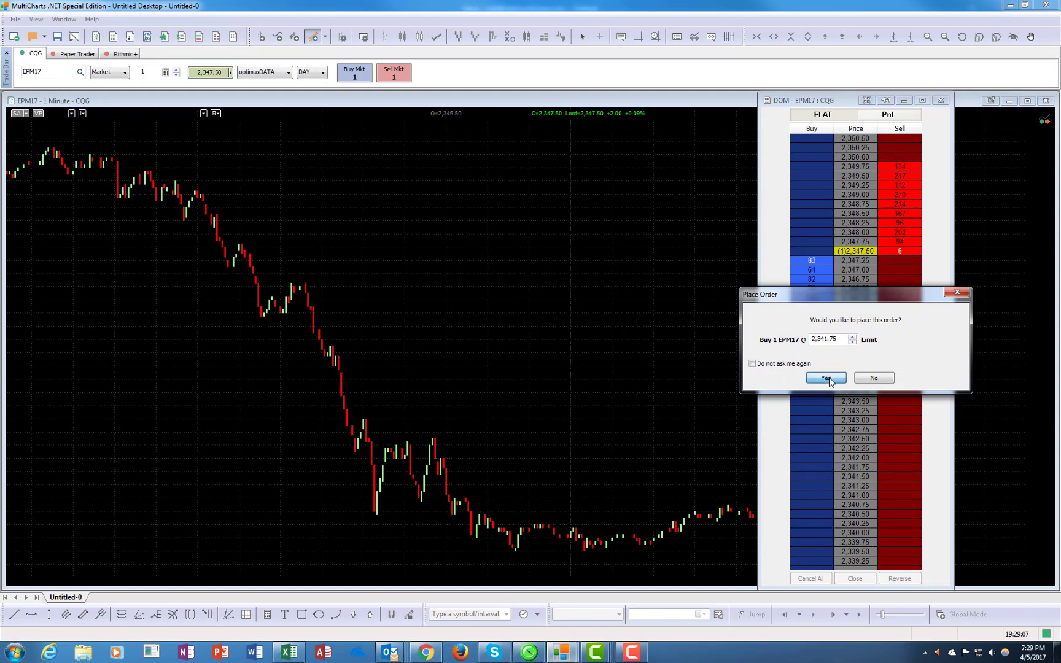
left_click(824, 378)
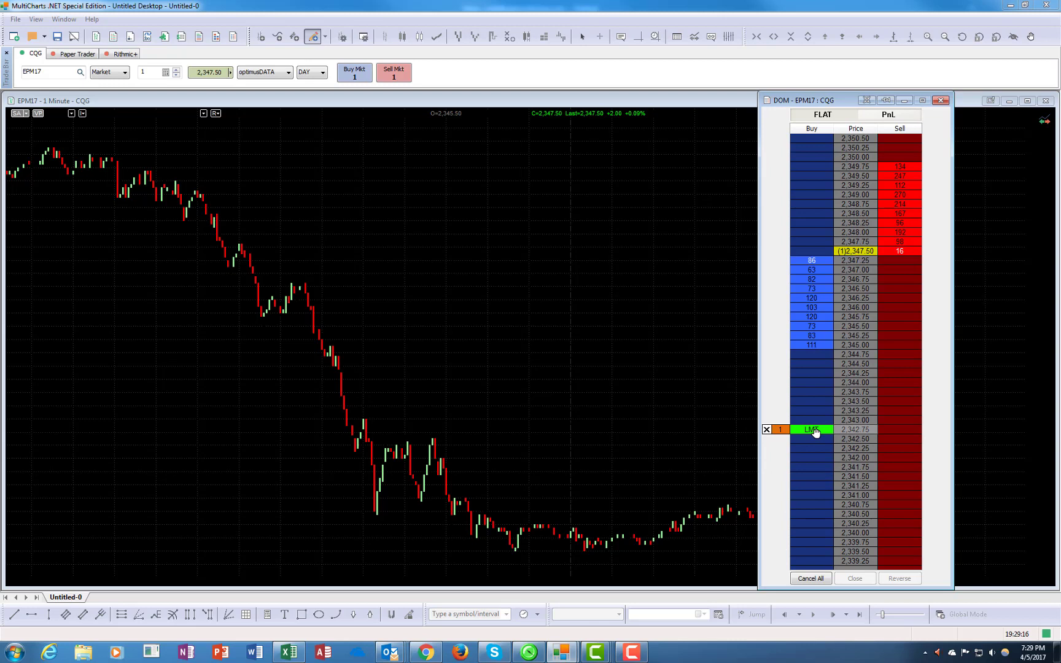
left_click(811, 430)
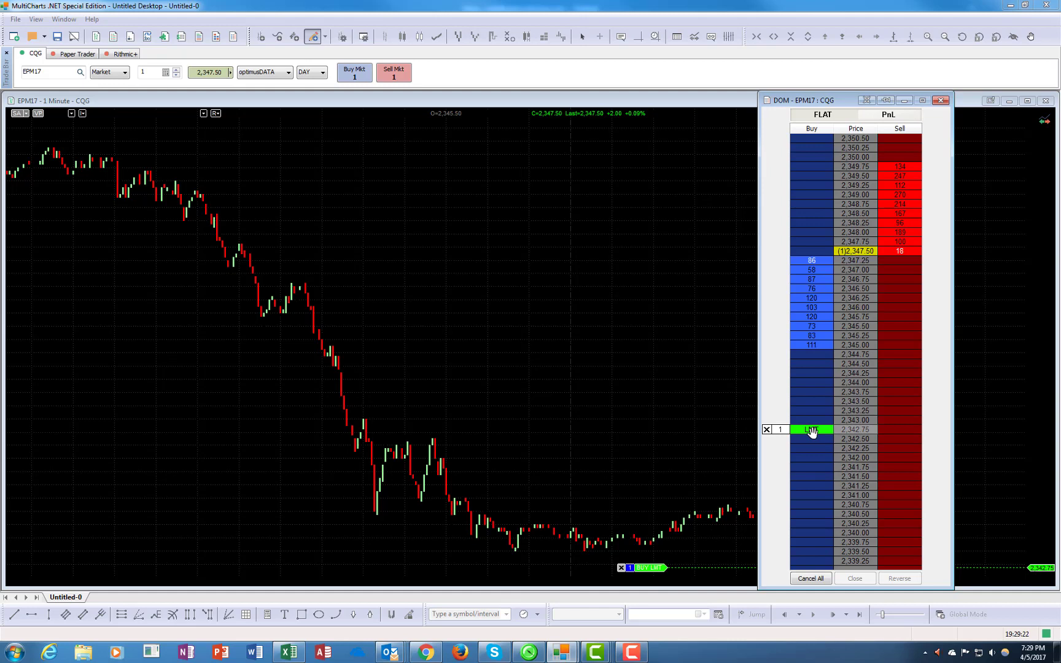
mouse_move(763, 439)
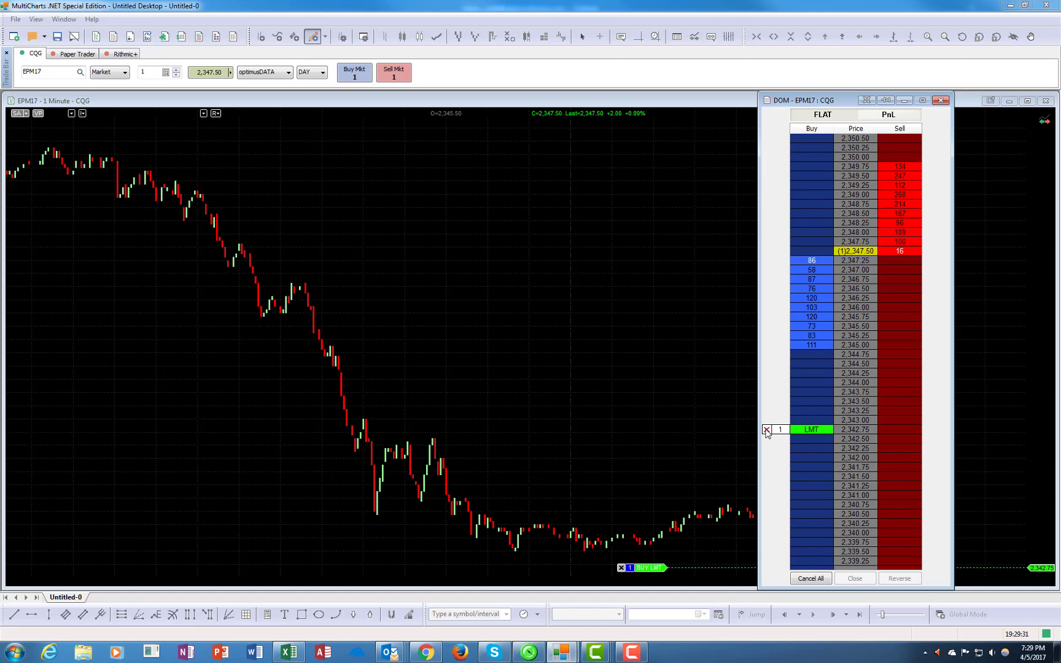
left_click(768, 430)
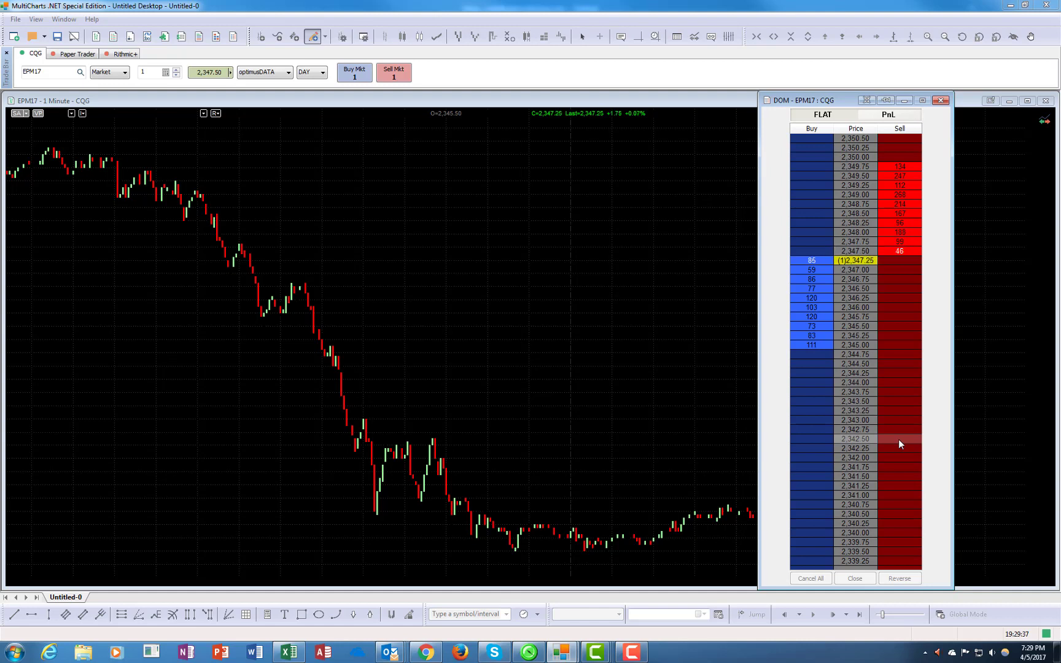
left_click(900, 438)
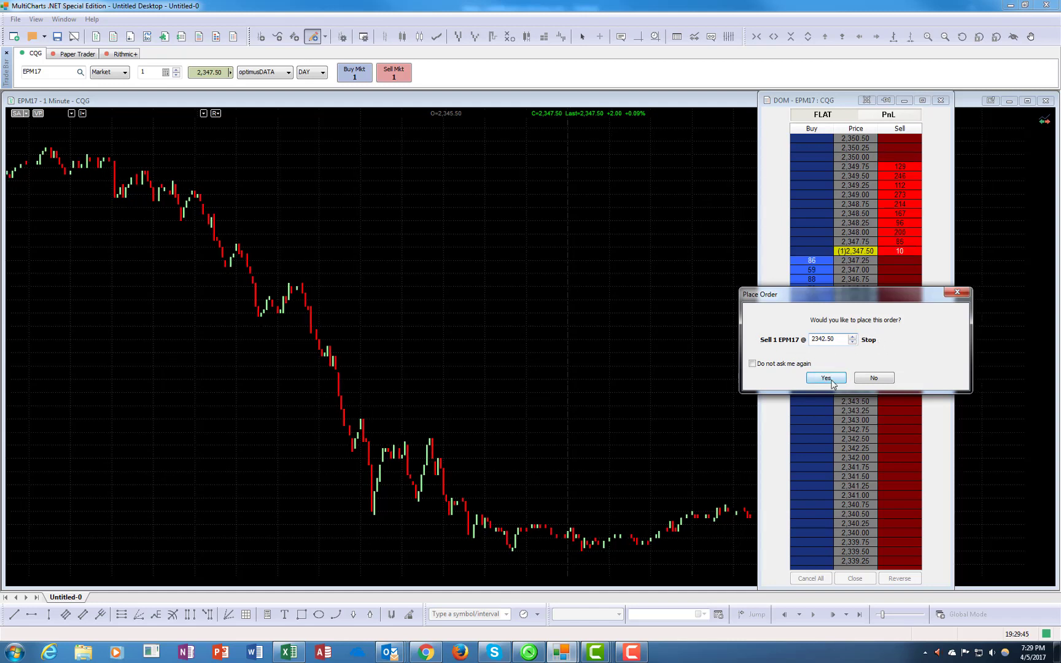
left_click(823, 378)
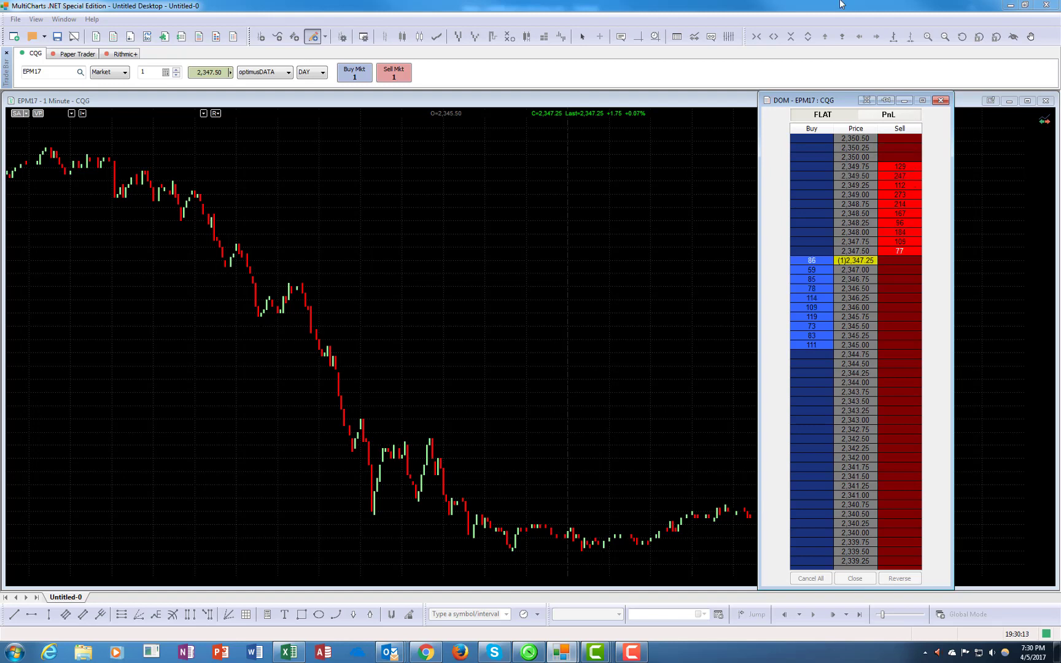
mouse_move(868, 99)
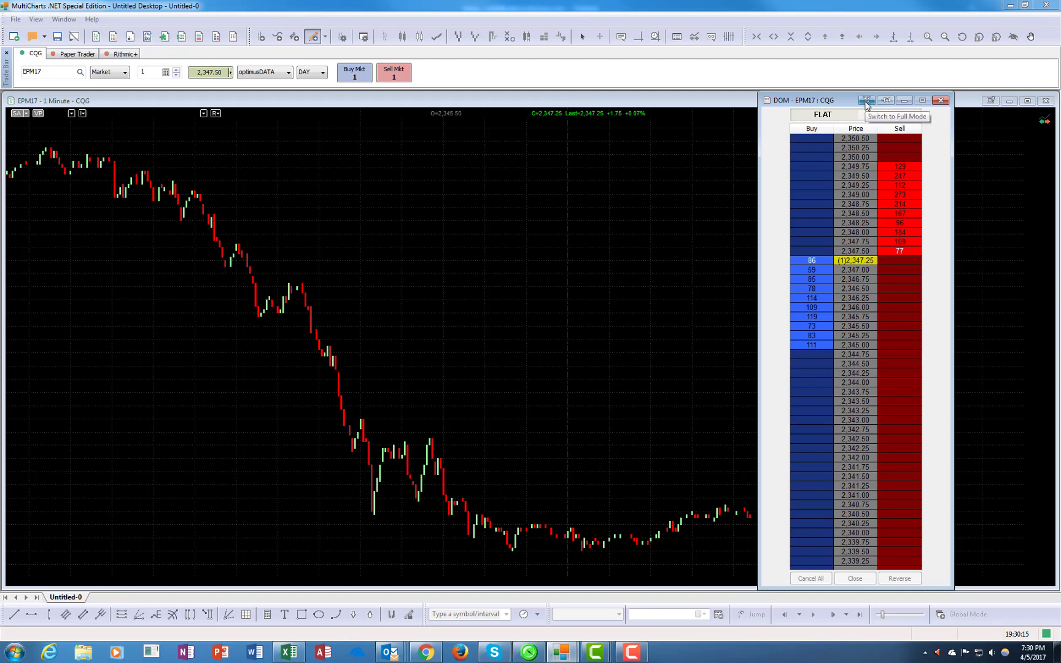
- Toggle the DOM between full and compact layouts, ending in full mode
left_click(867, 100)
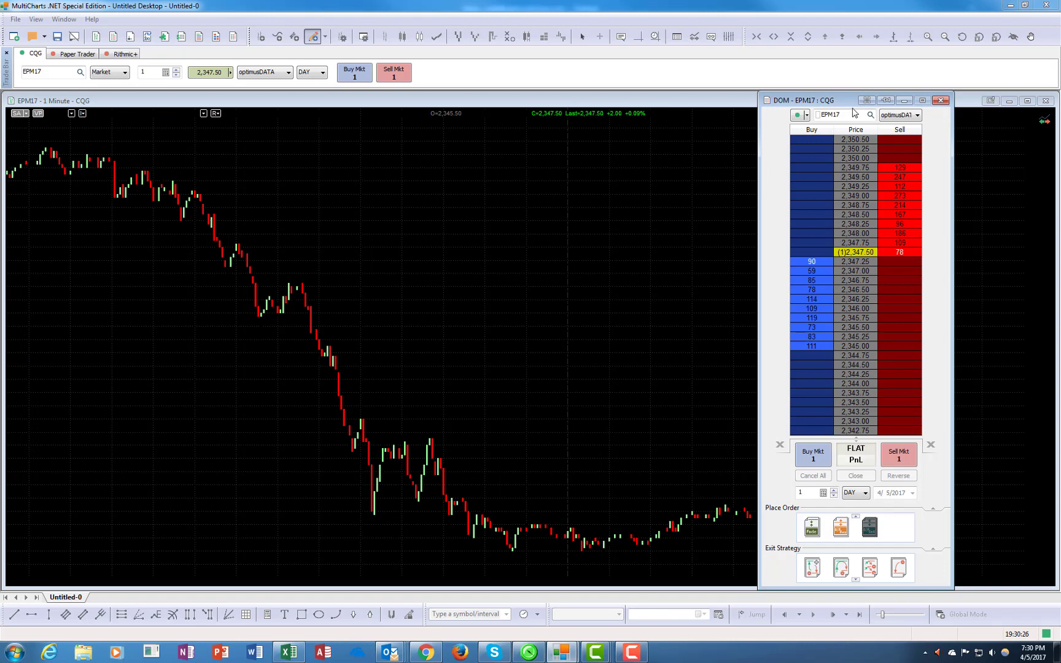
mouse_move(831, 511)
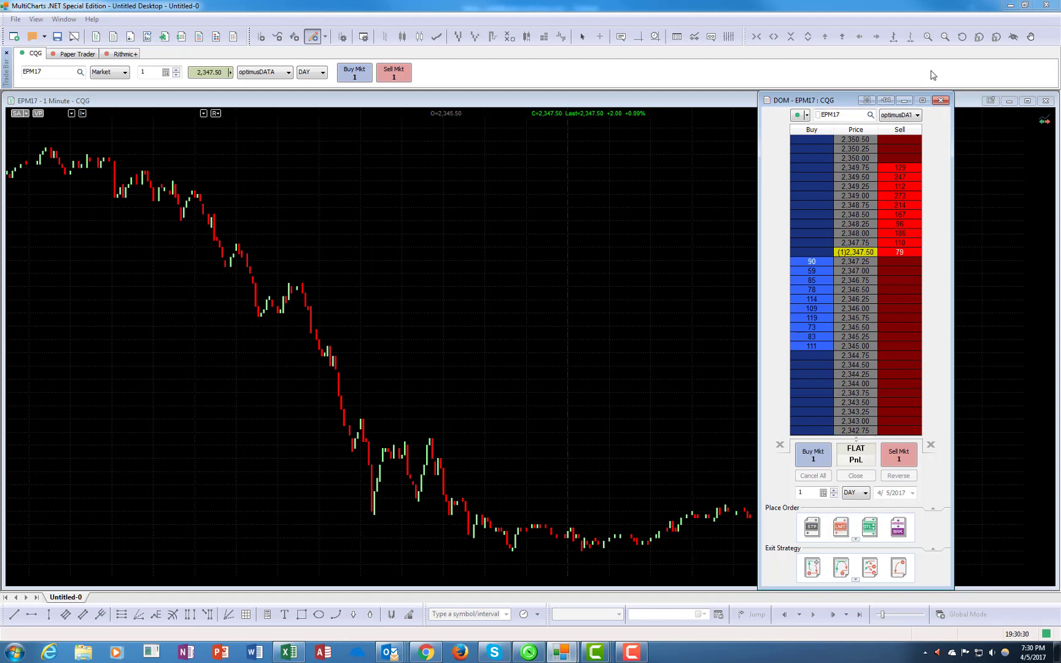
mouse_move(865, 100)
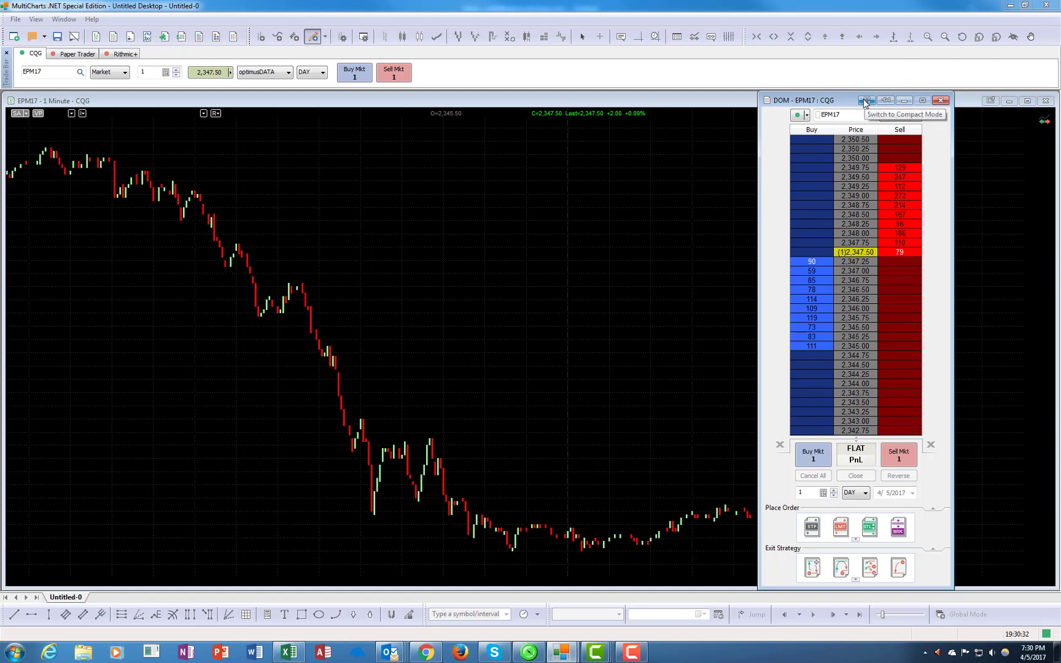
left_click(867, 100)
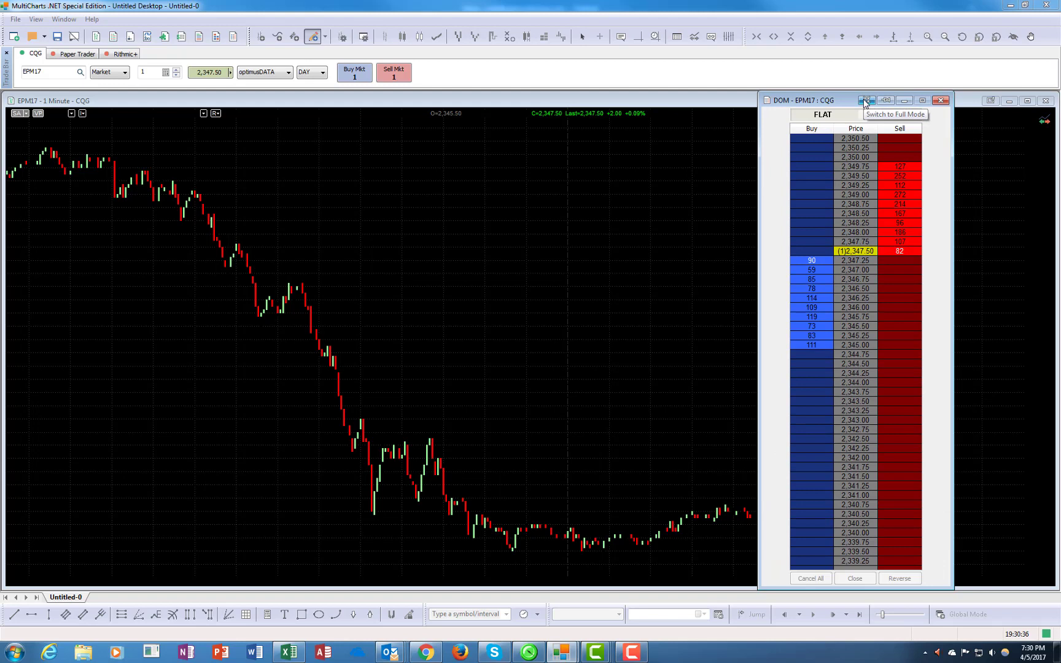
left_click(866, 100)
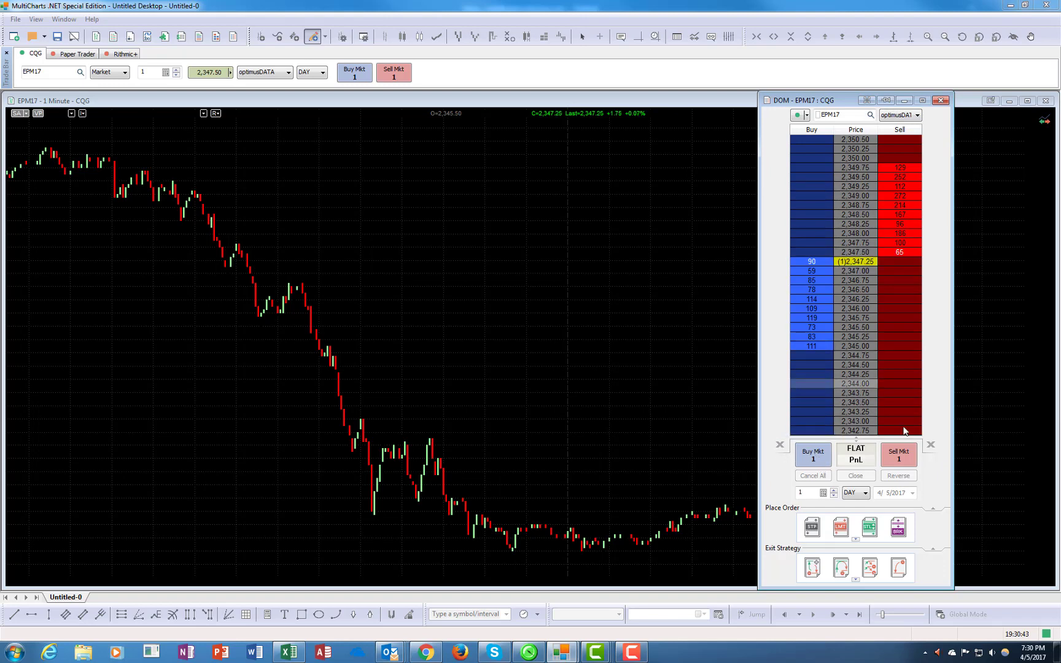
mouse_move(949, 447)
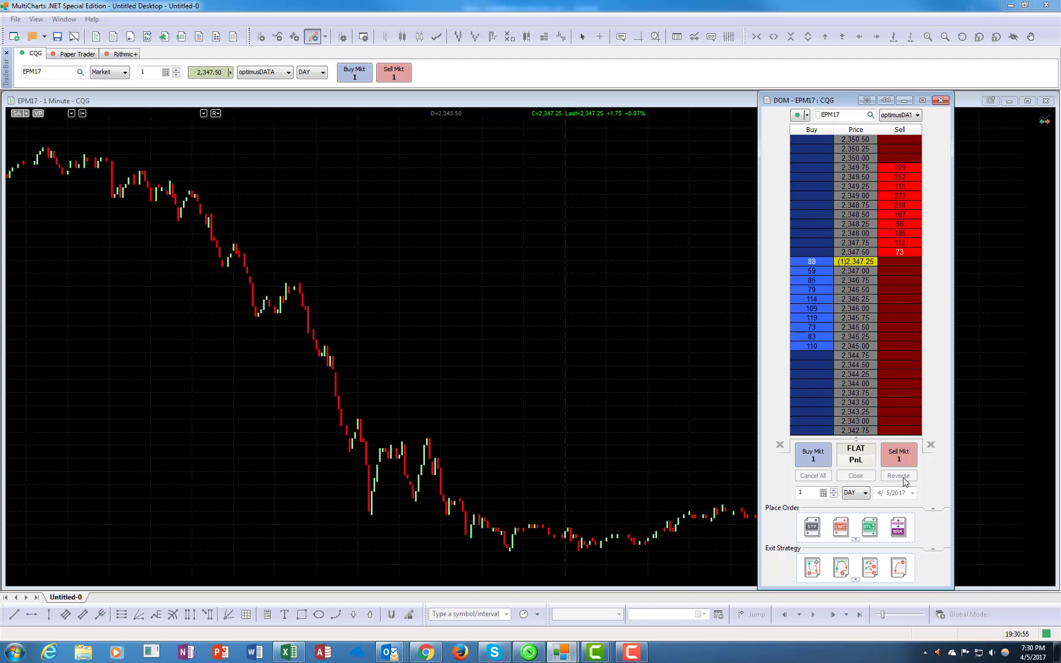
mouse_move(884, 553)
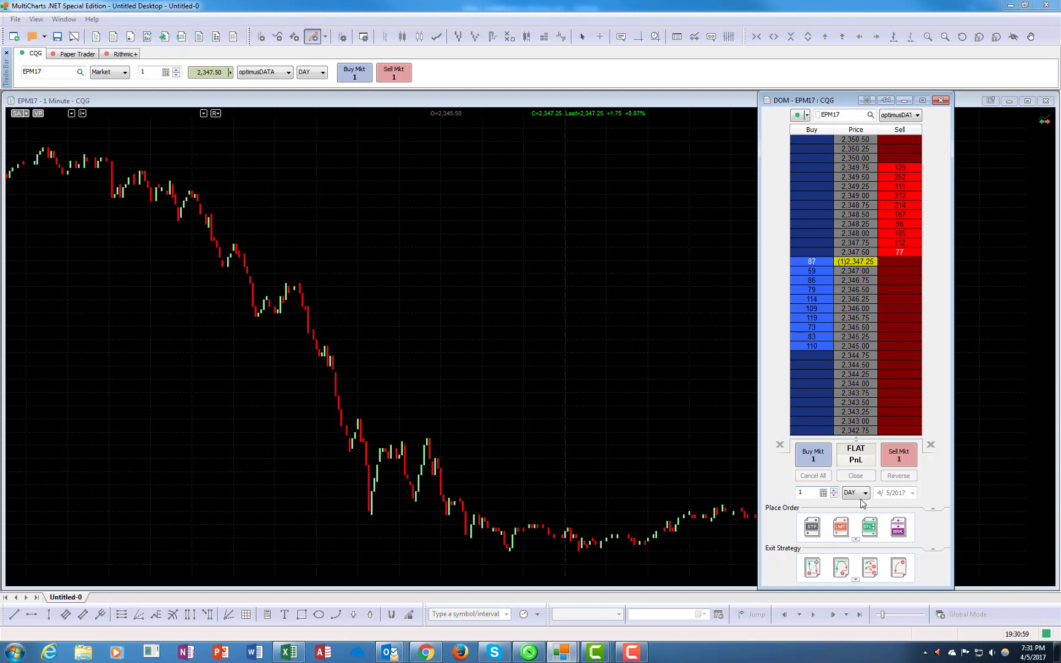
- Switch the order duration to GTD, then set it back to DAY
left_click(865, 493)
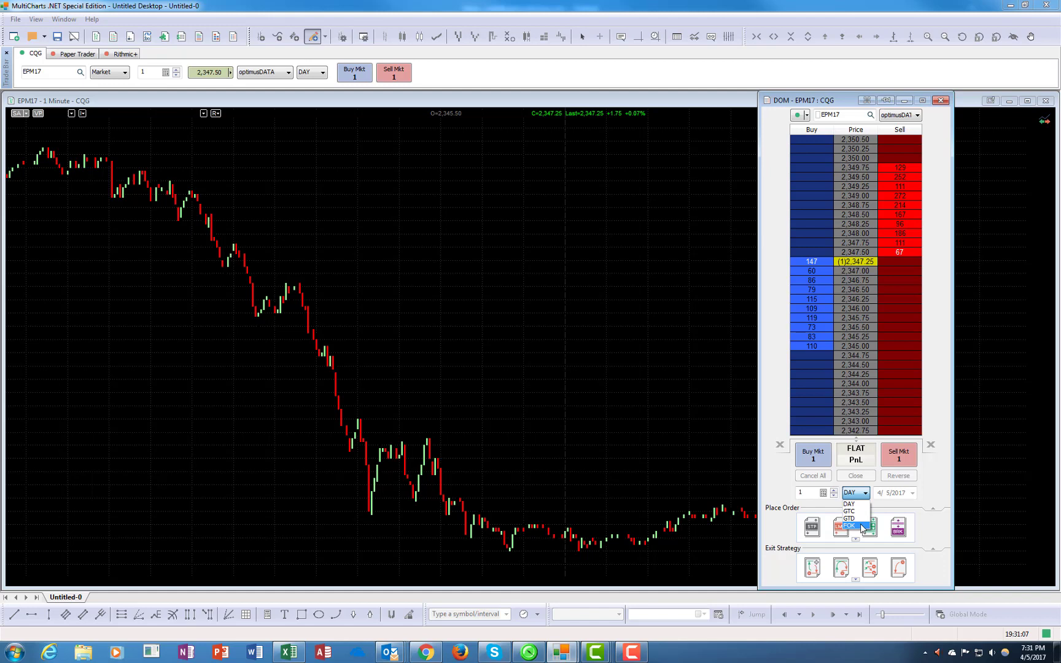
left_click(849, 518)
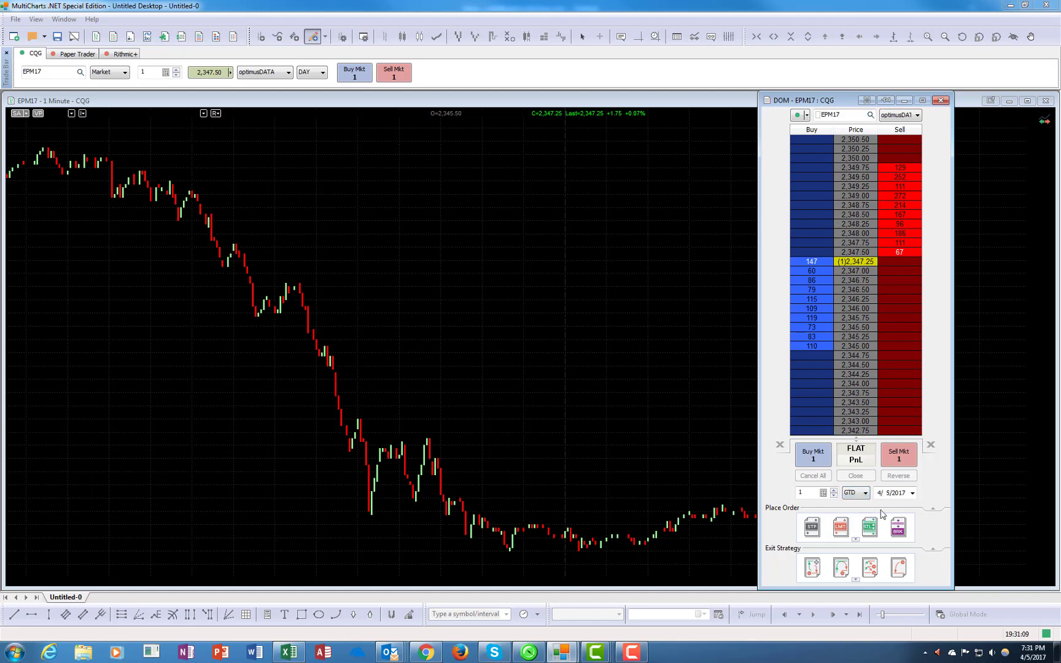
left_click(866, 493)
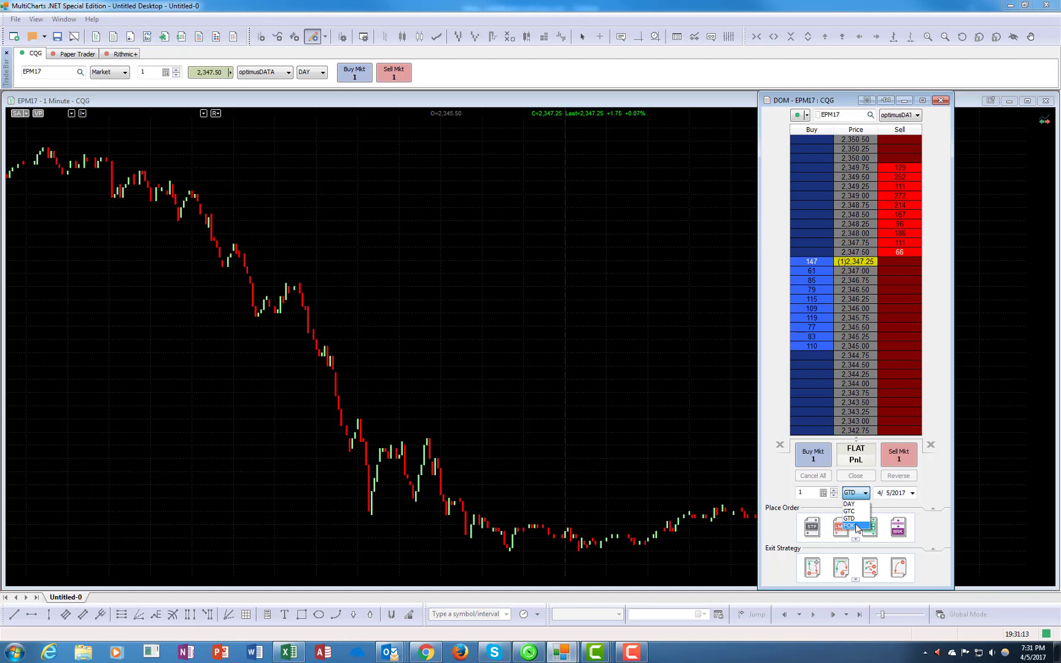
left_click(848, 503)
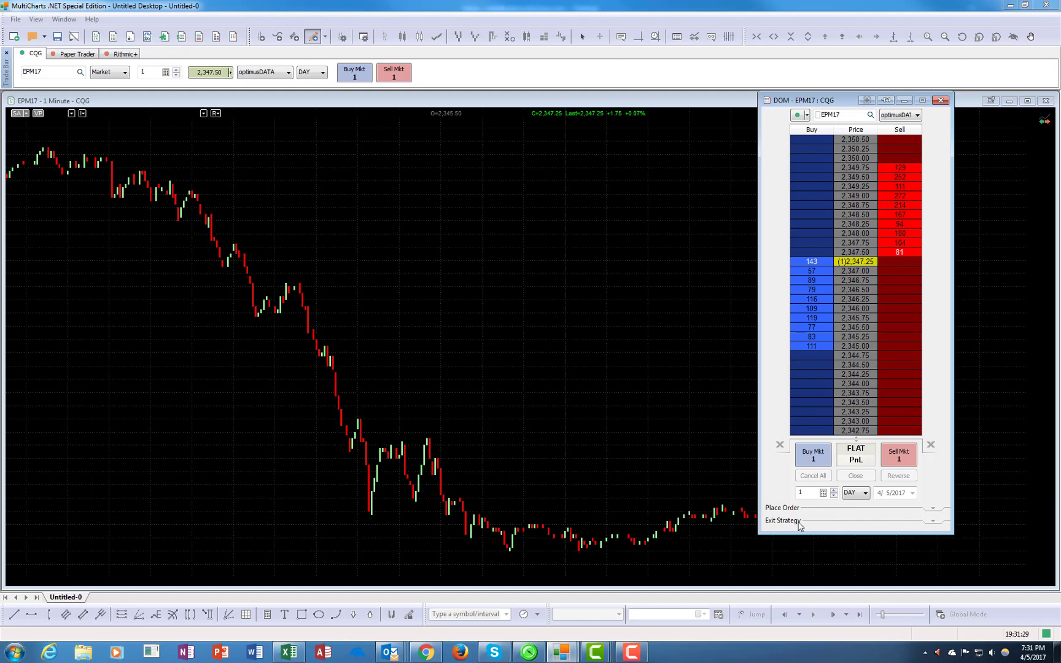
mouse_move(930, 501)
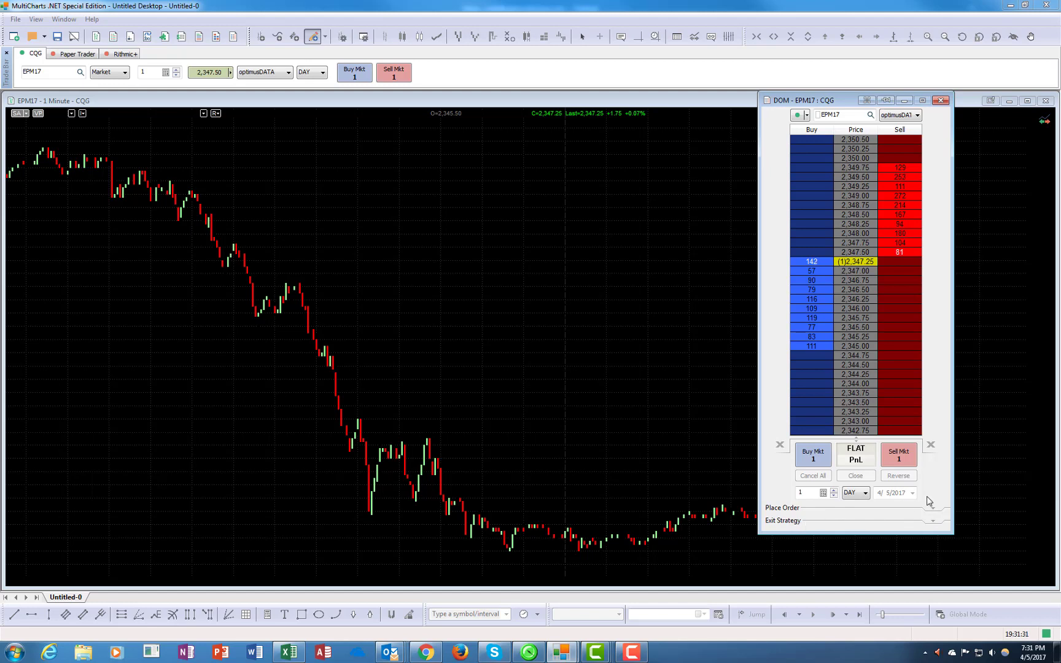
mouse_move(933, 511)
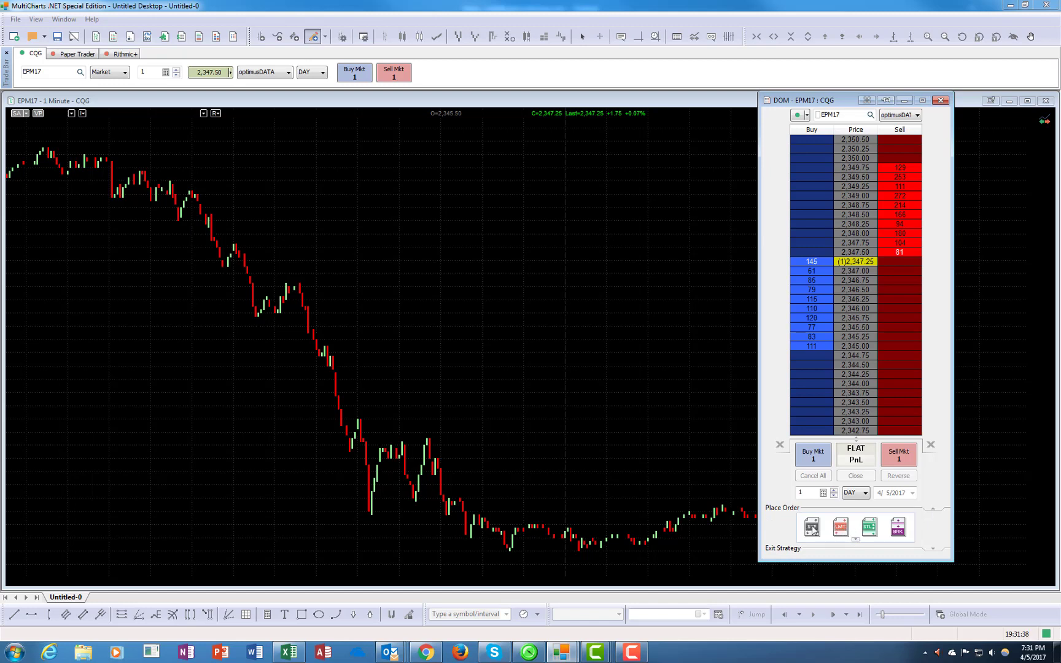
mouse_move(811, 527)
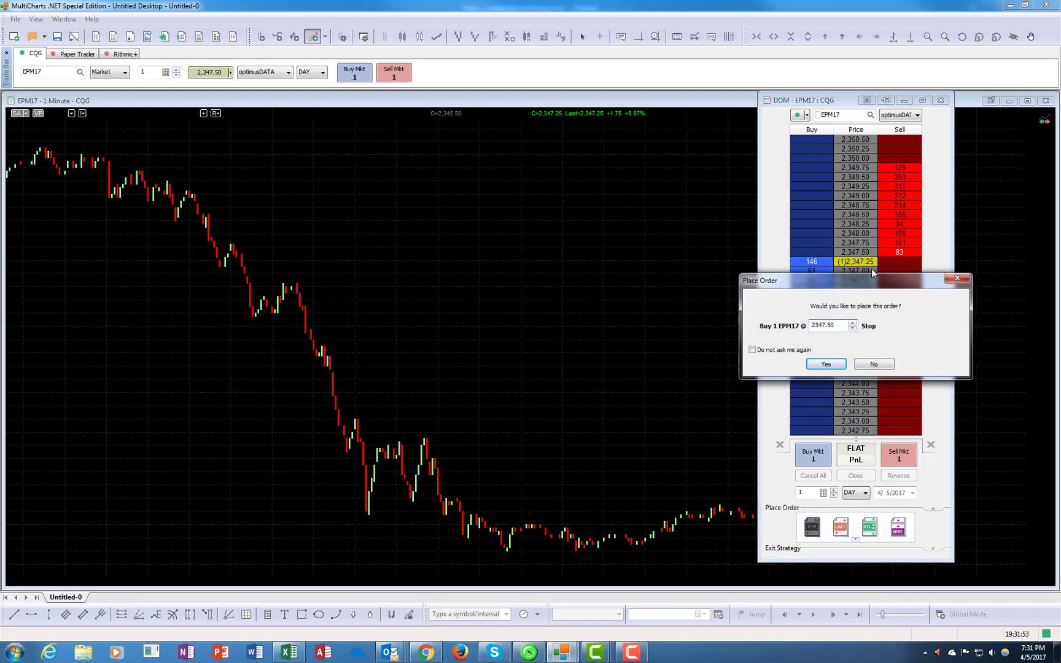
- Move the 2,347.50 buy stop confirmation aside and decline it
left_click_drag(855, 280, 651, 352)
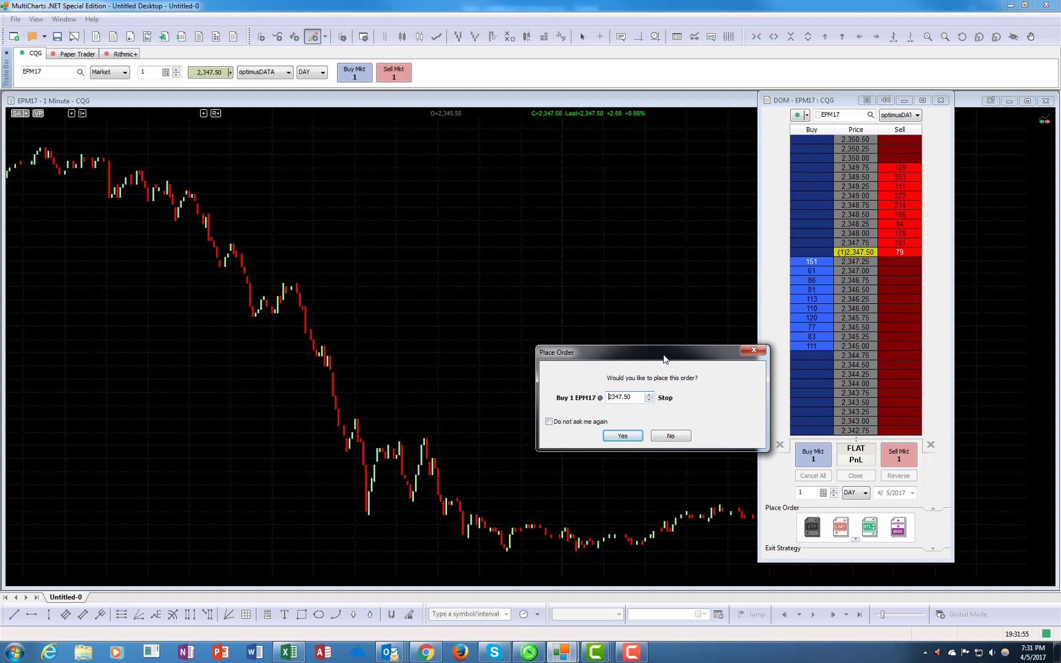
left_click_drag(663, 352, 644, 359)
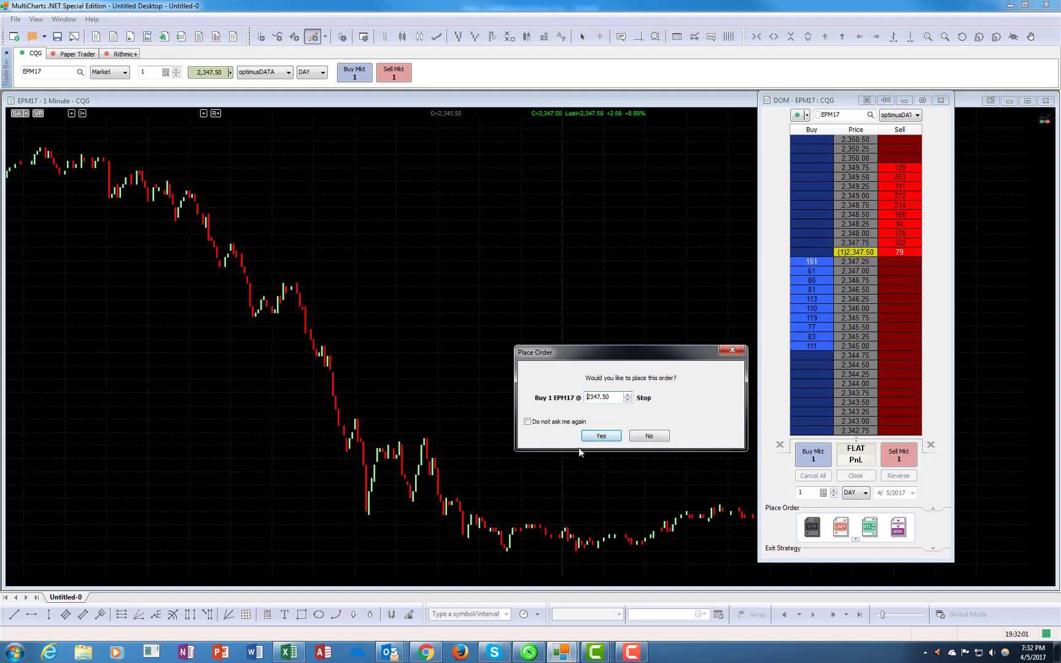
mouse_move(648, 436)
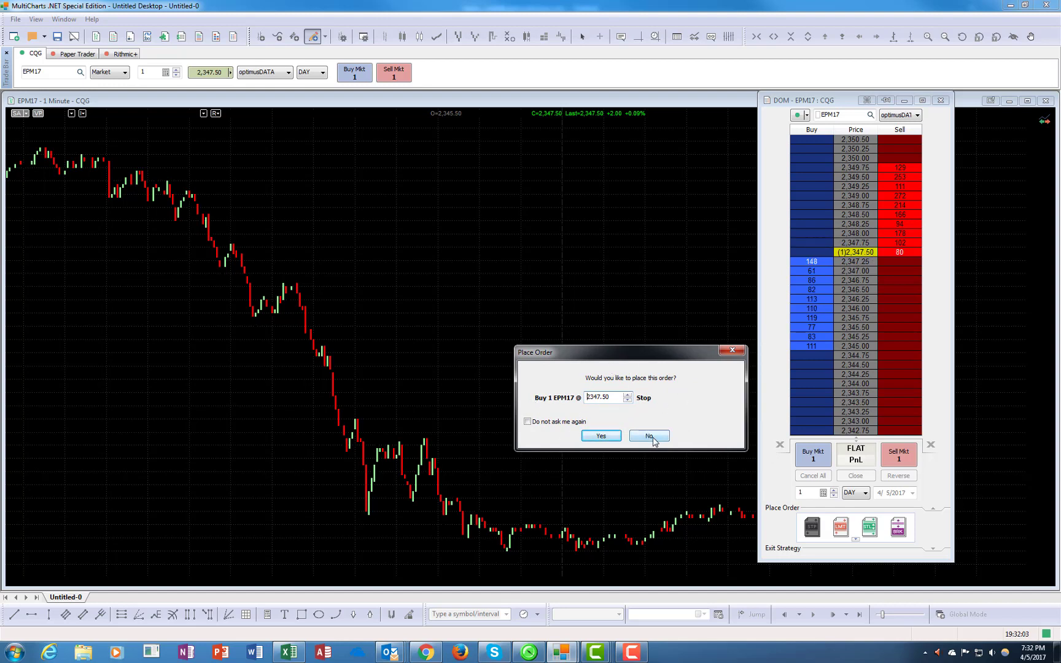
left_click(648, 436)
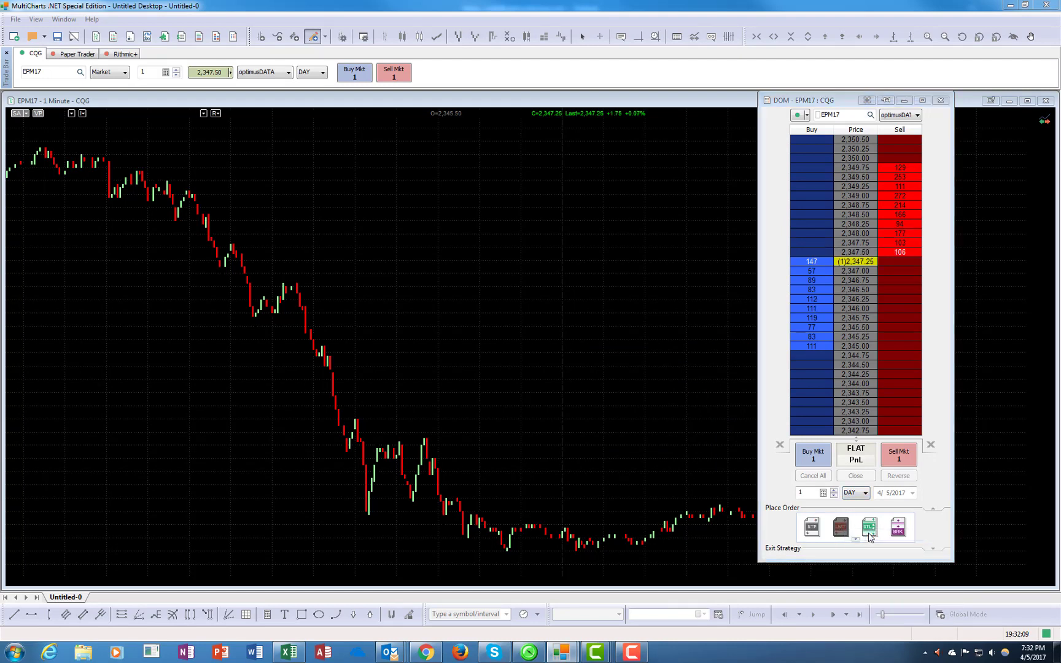
- Preview a 1-lot buy stop-limit (stop 2,347.25, limit 2,347.50), dismiss it, and select Breakout
left_click(841, 526)
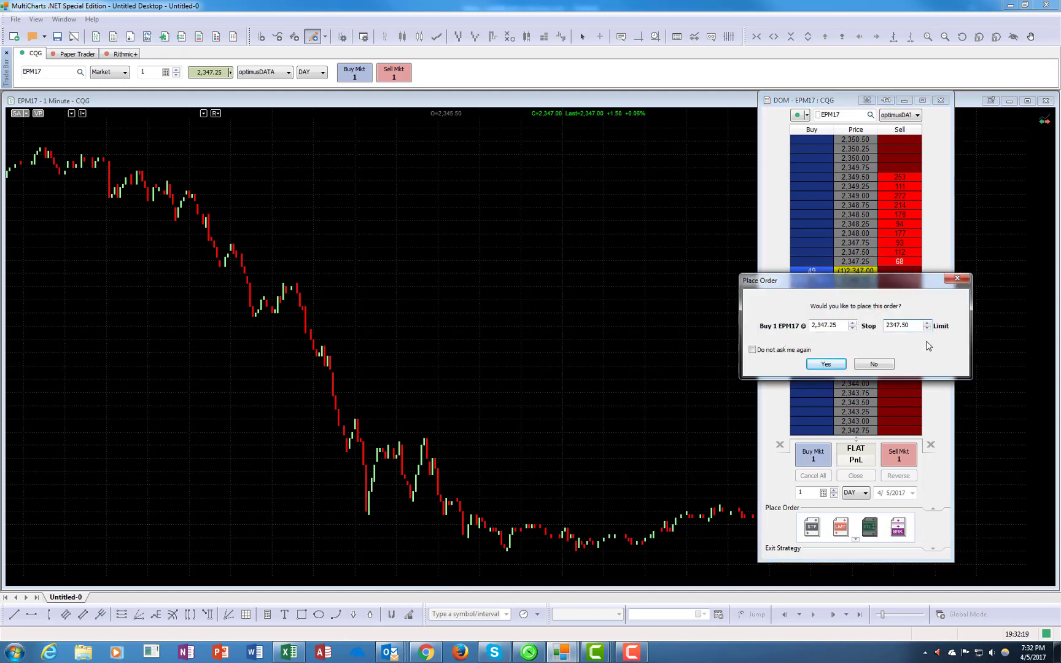
mouse_move(958, 299)
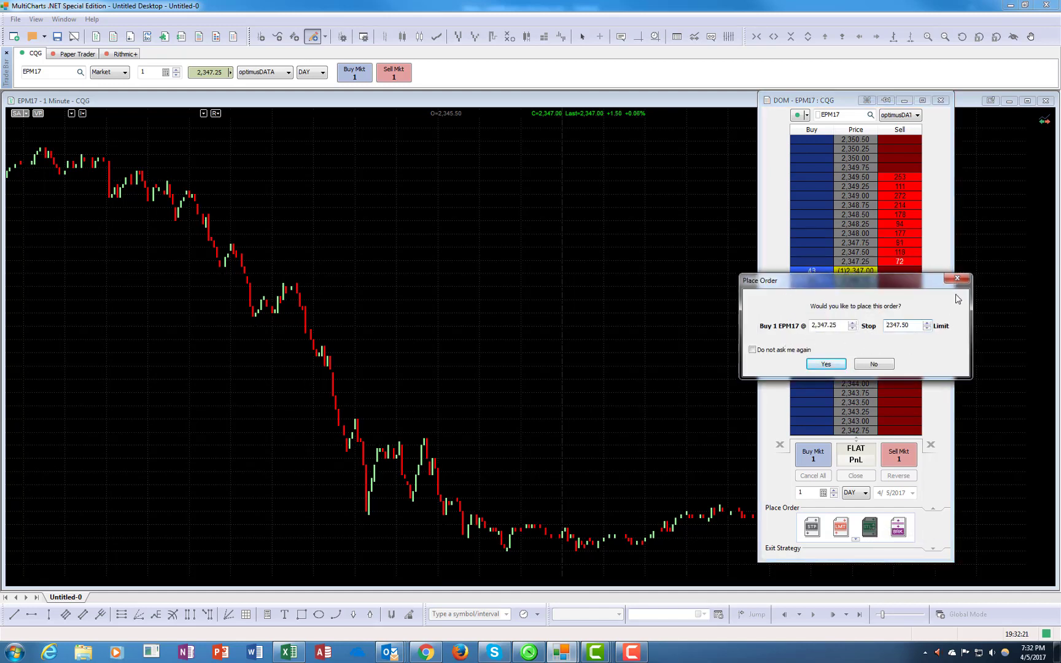
left_click(824, 365)
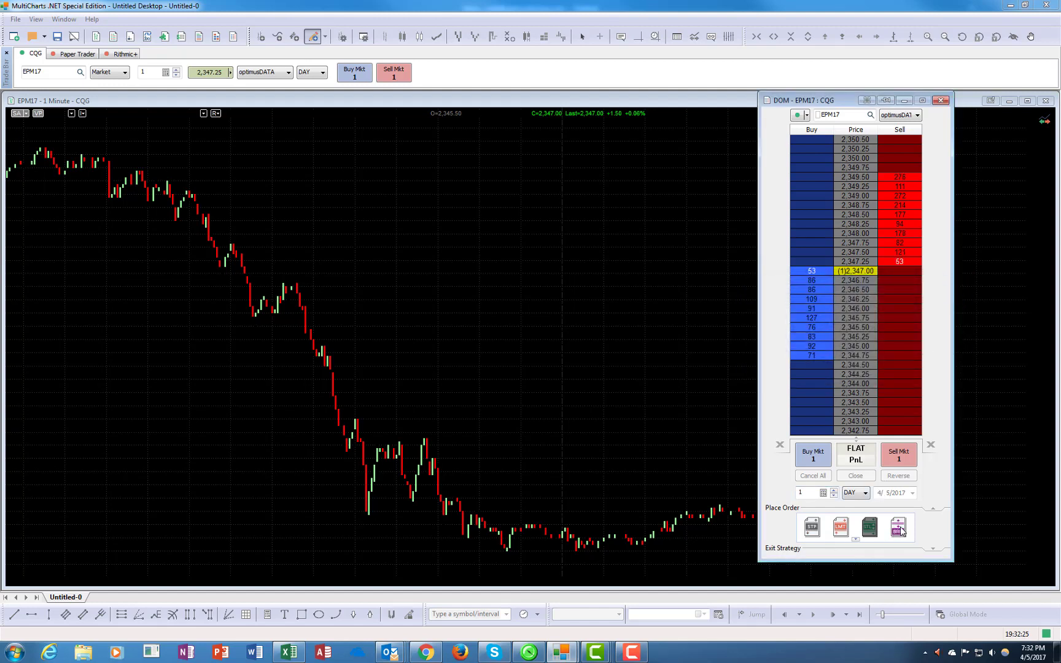
left_click(900, 527)
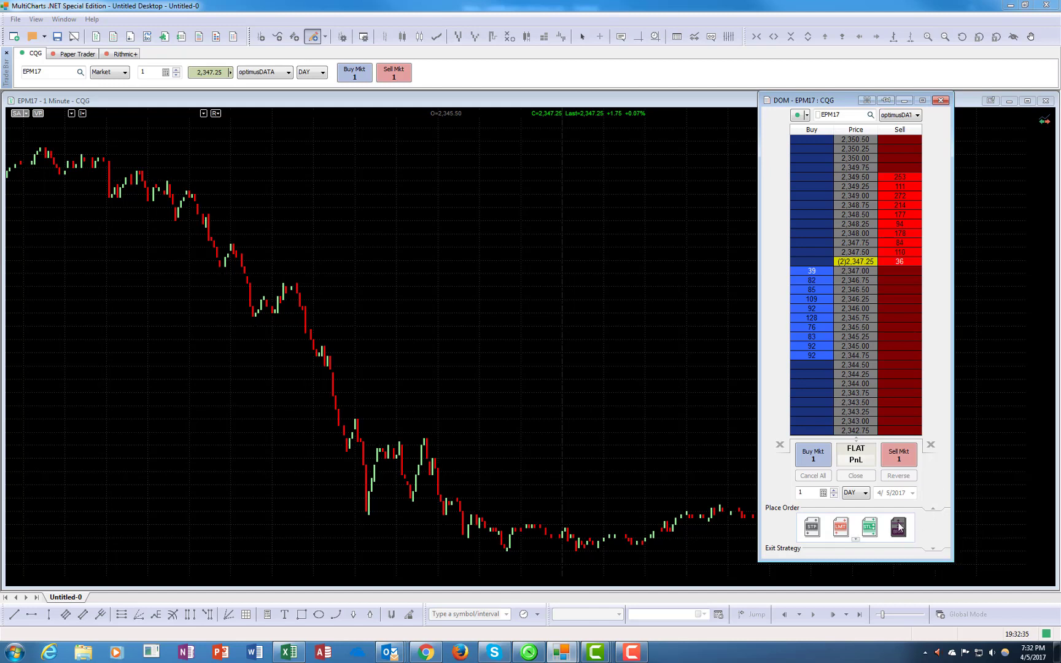
mouse_move(900, 527)
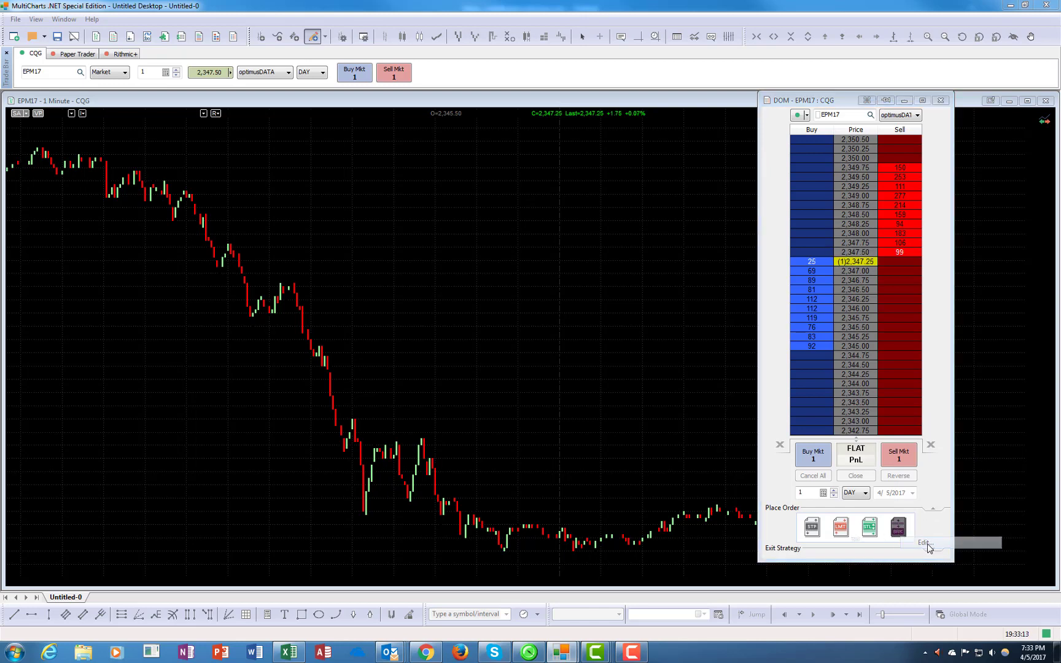
- Raise the Breakout strategy's breakout offset to 20 ticks (2,352.50) and save
left_click(923, 543)
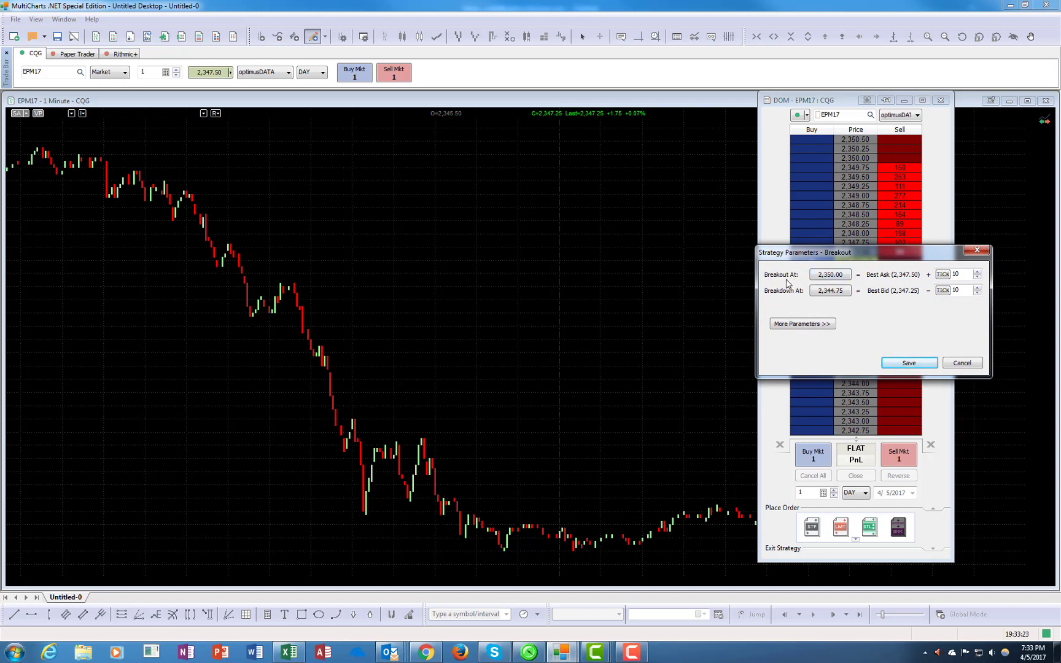
mouse_move(833, 288)
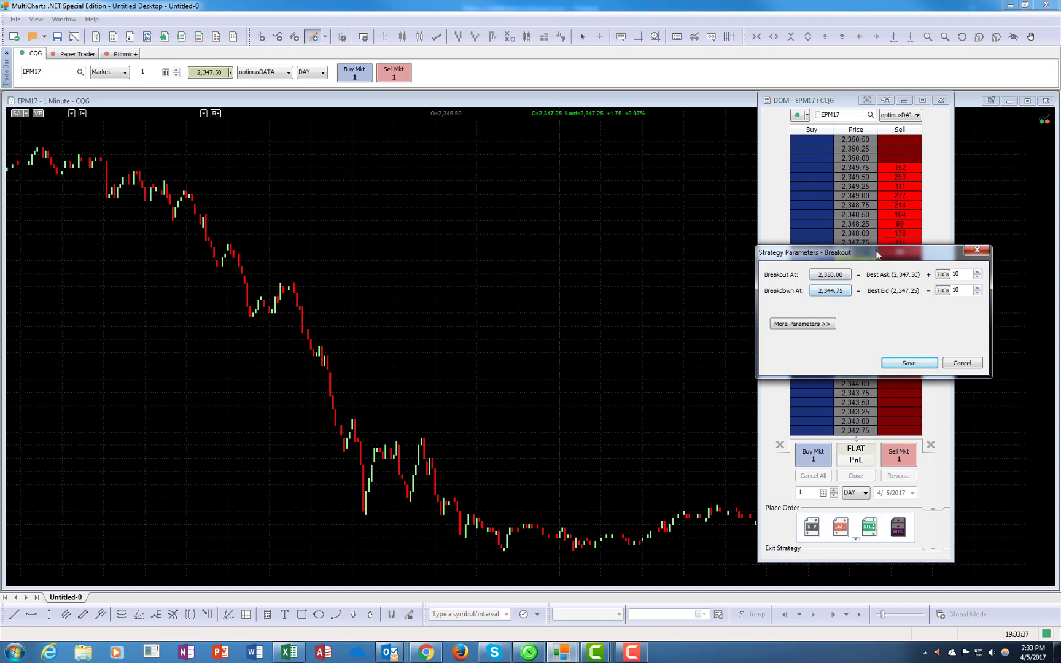
left_click_drag(873, 252, 866, 345)
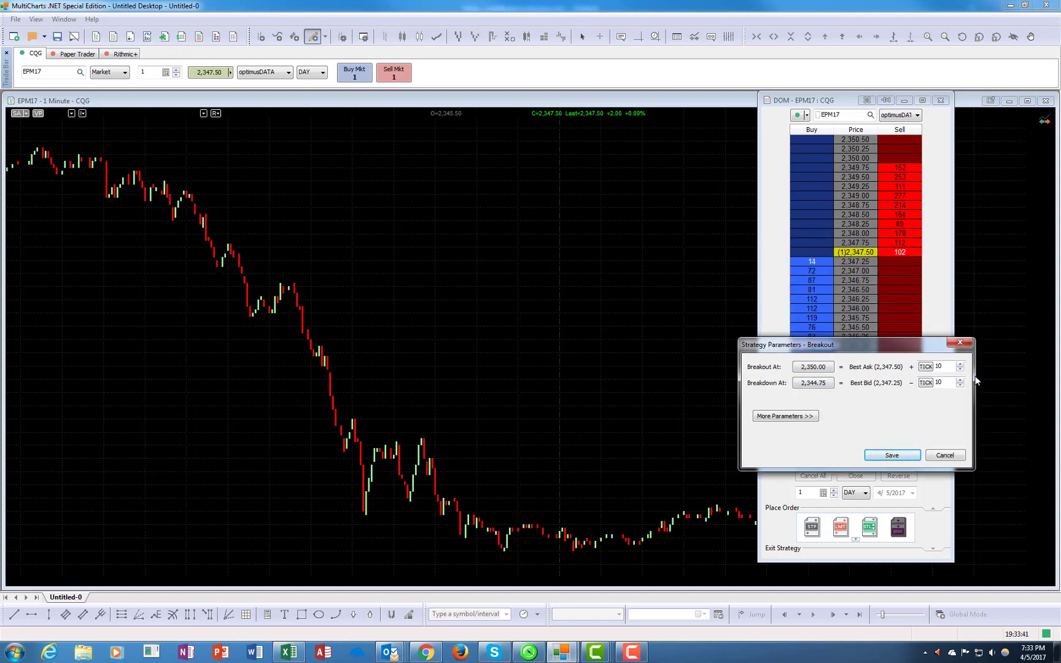
left_click(960, 364)
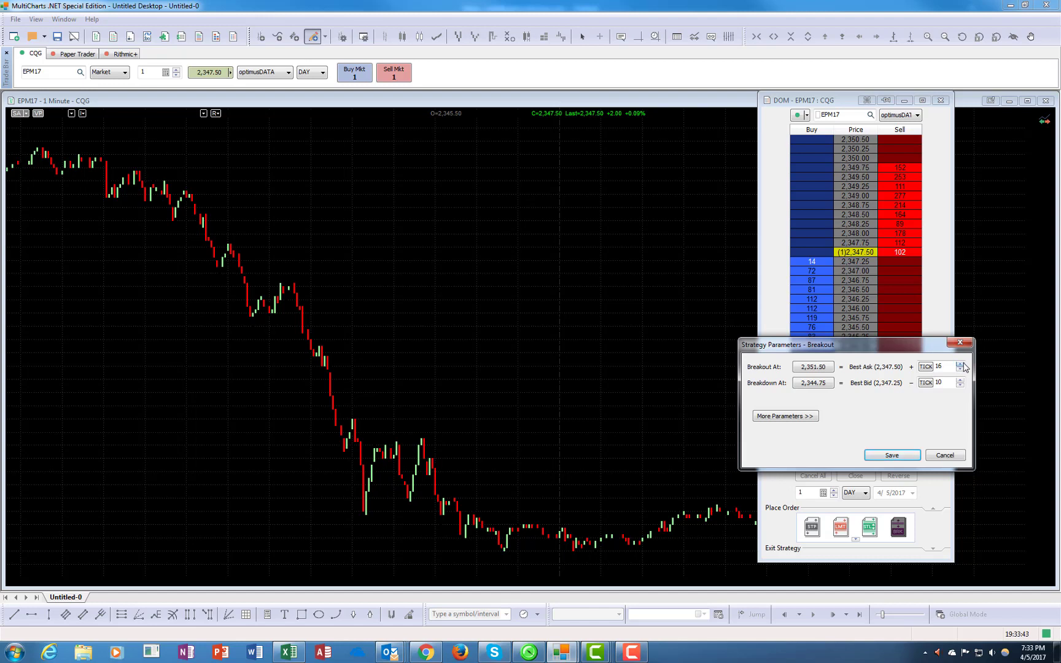
left_click(961, 365)
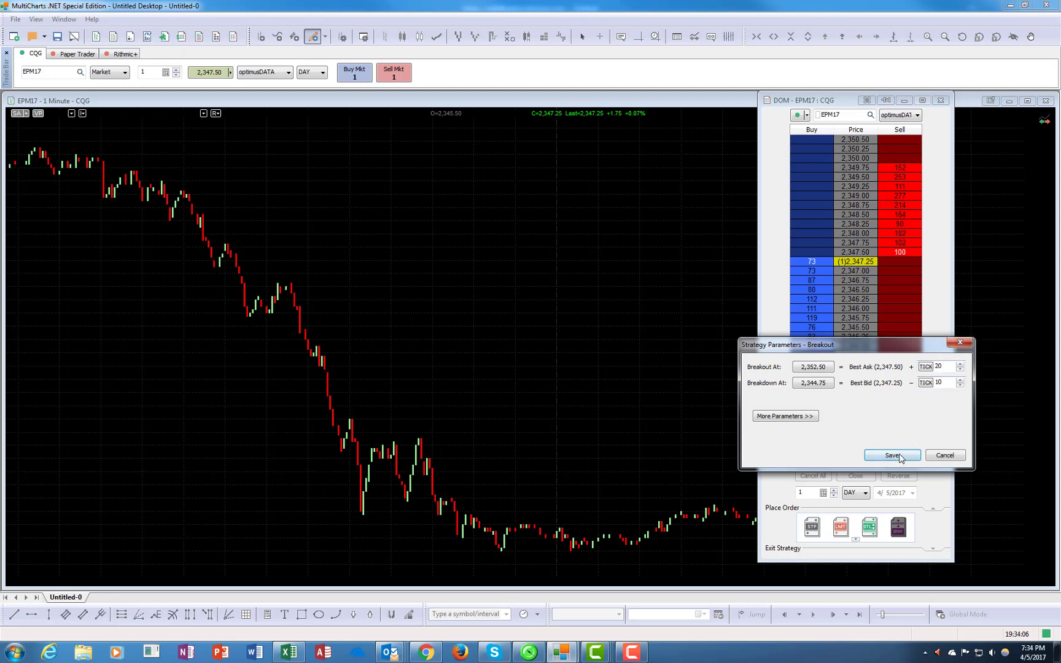
left_click(891, 455)
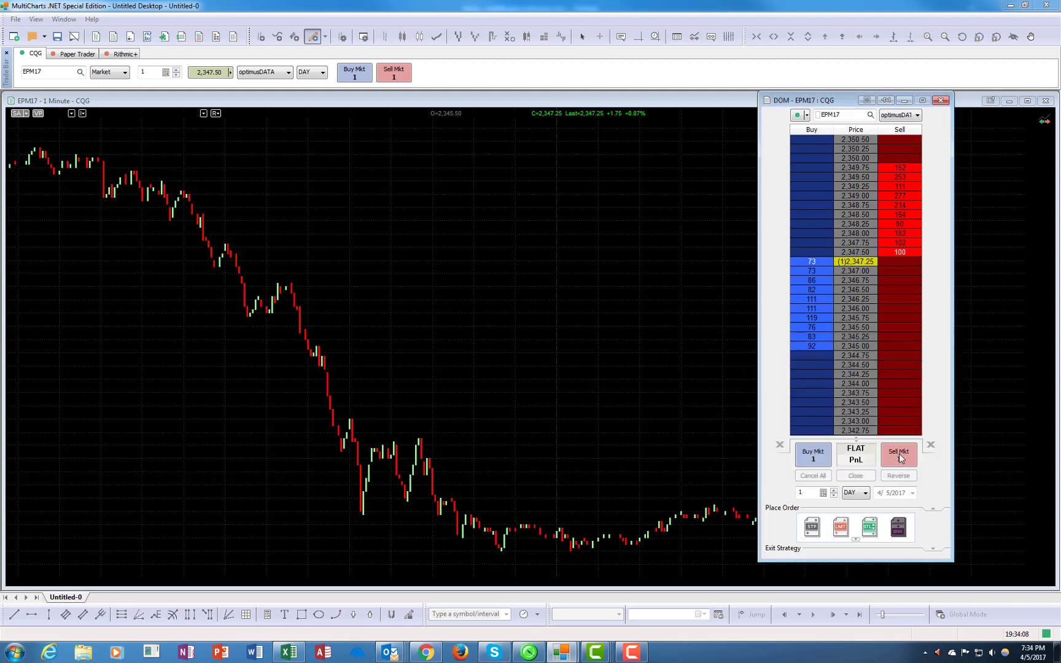
left_click(897, 527)
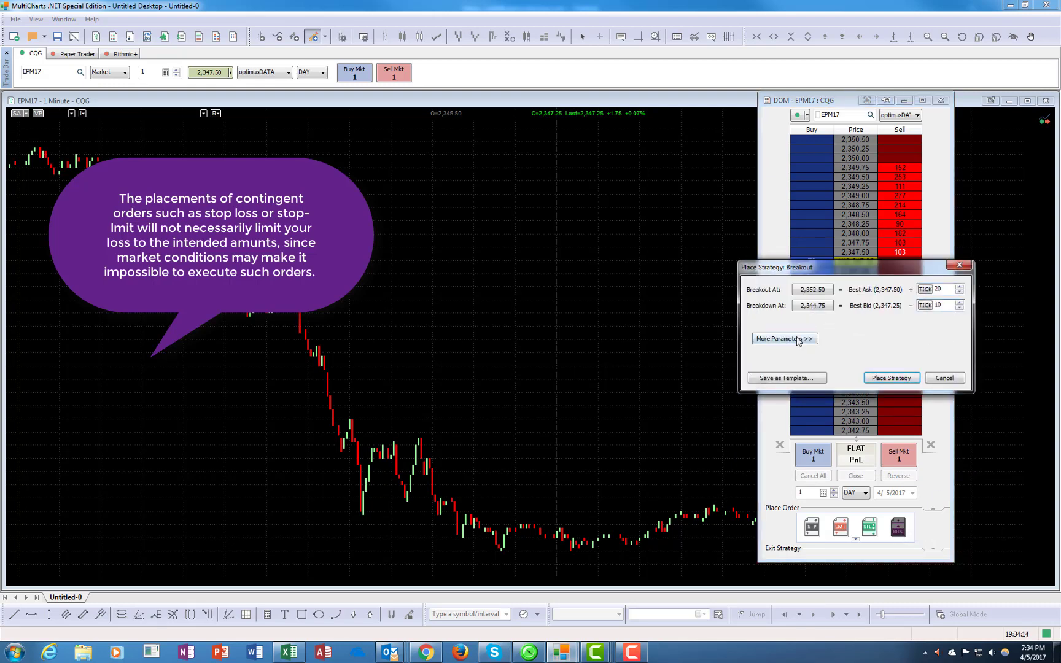
- Review the Breakout's 1-lot DAY settings, cancel a template save, and close without placing
left_click(784, 339)
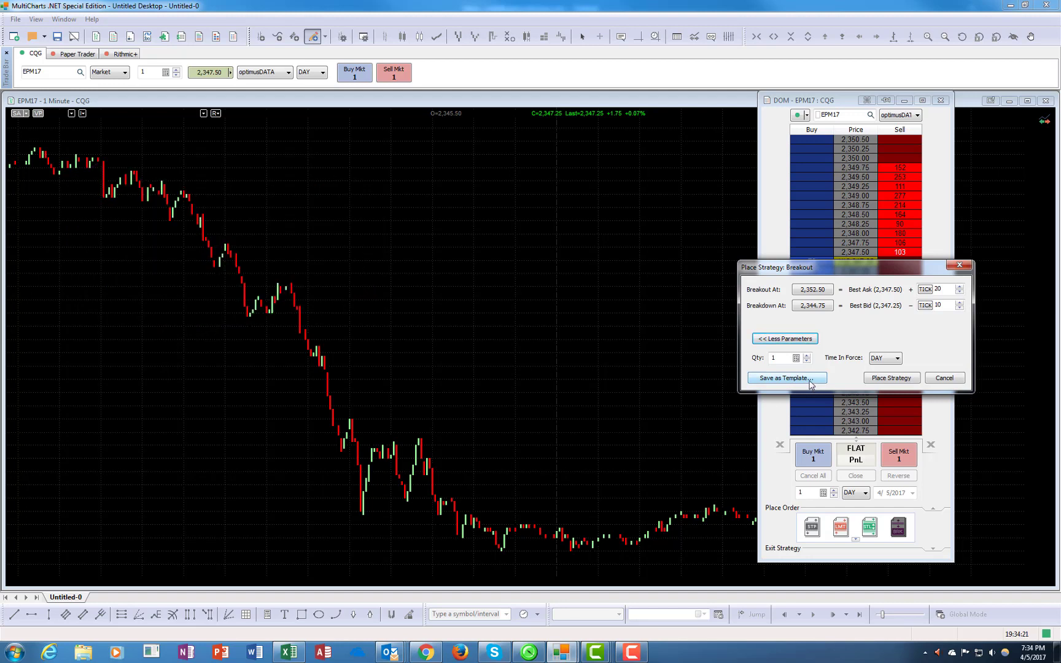
left_click(784, 377)
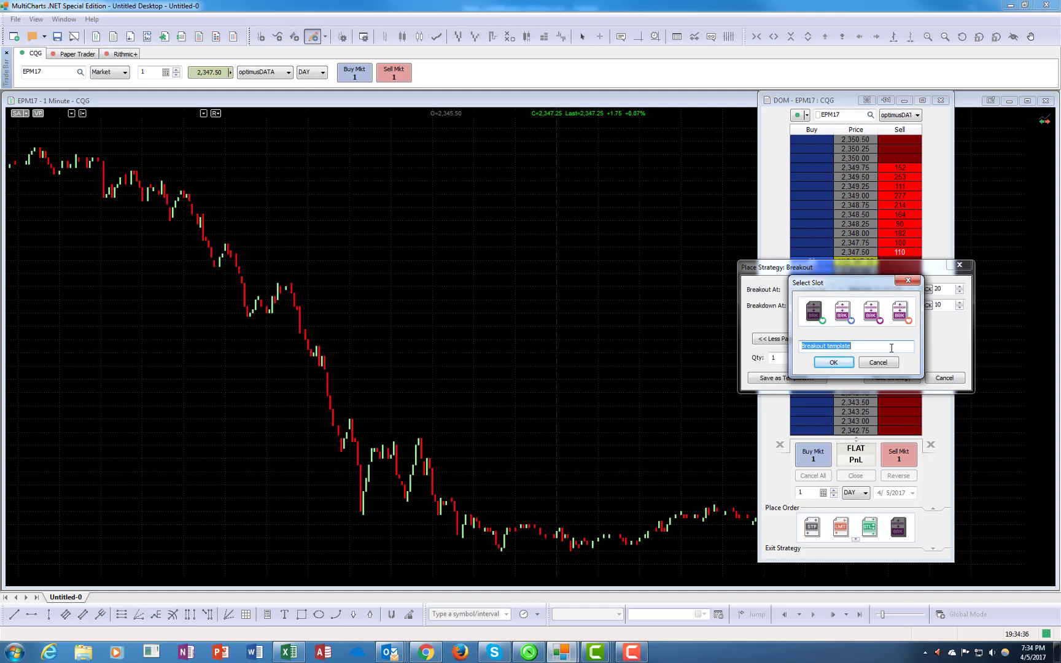
mouse_move(882, 346)
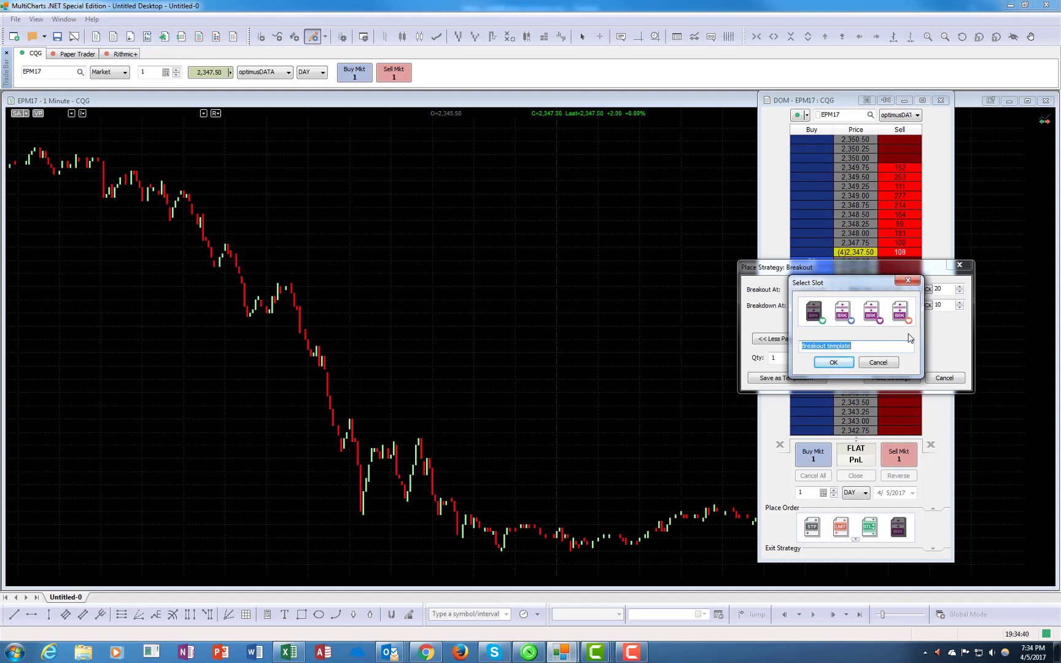
left_click(833, 362)
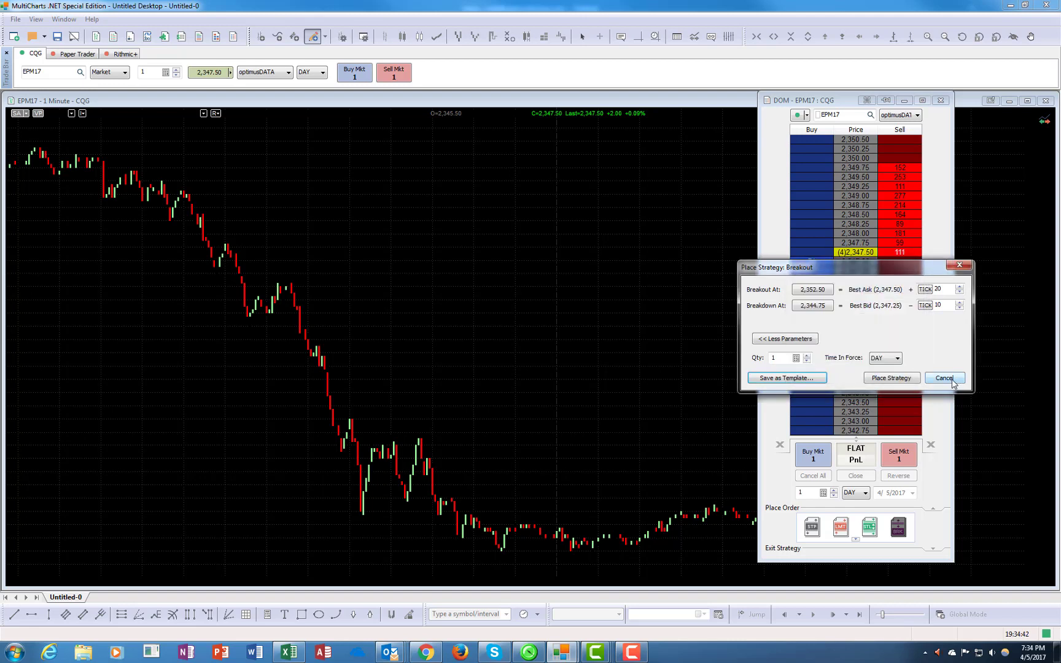
left_click(945, 377)
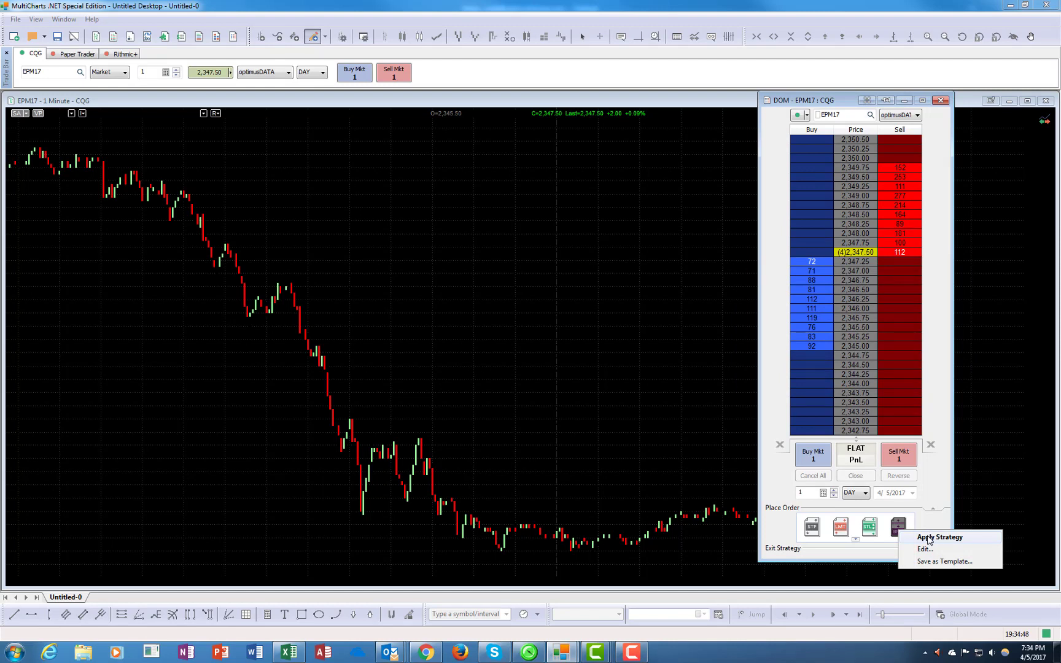
- Place the Breakout orders at 2,352.50 and 2,342.25, then cancel all of them
left_click(940, 537)
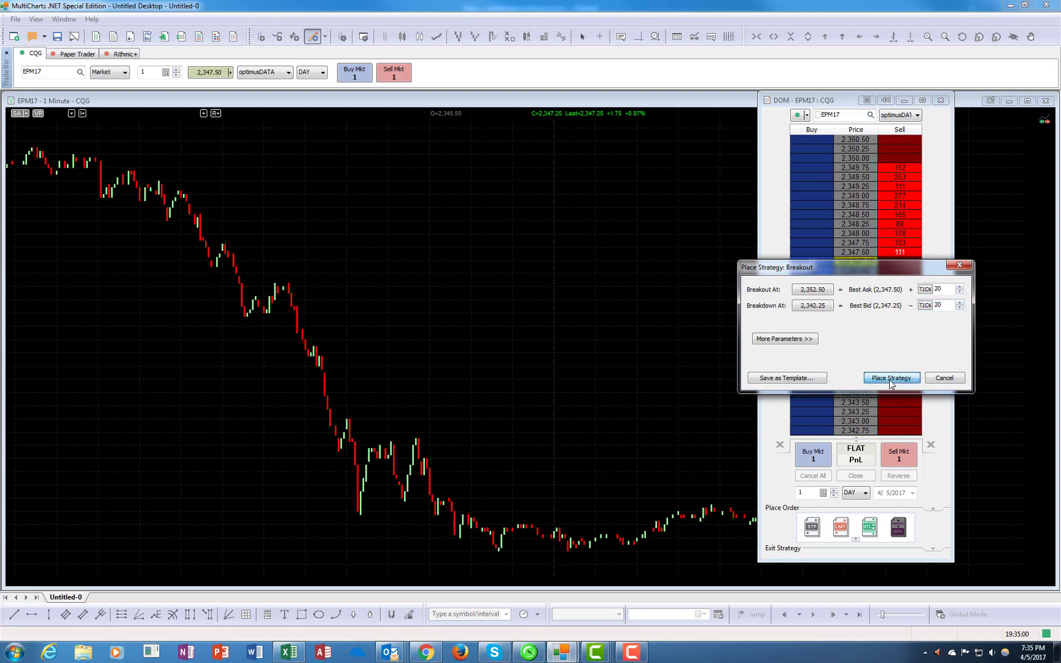
left_click(891, 378)
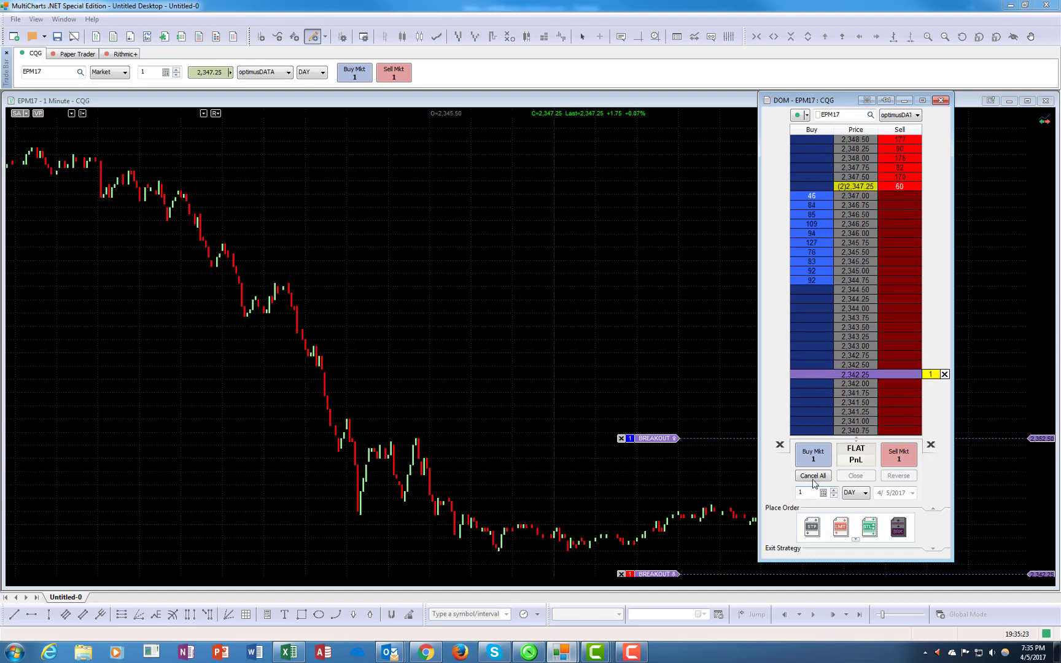
left_click(812, 476)
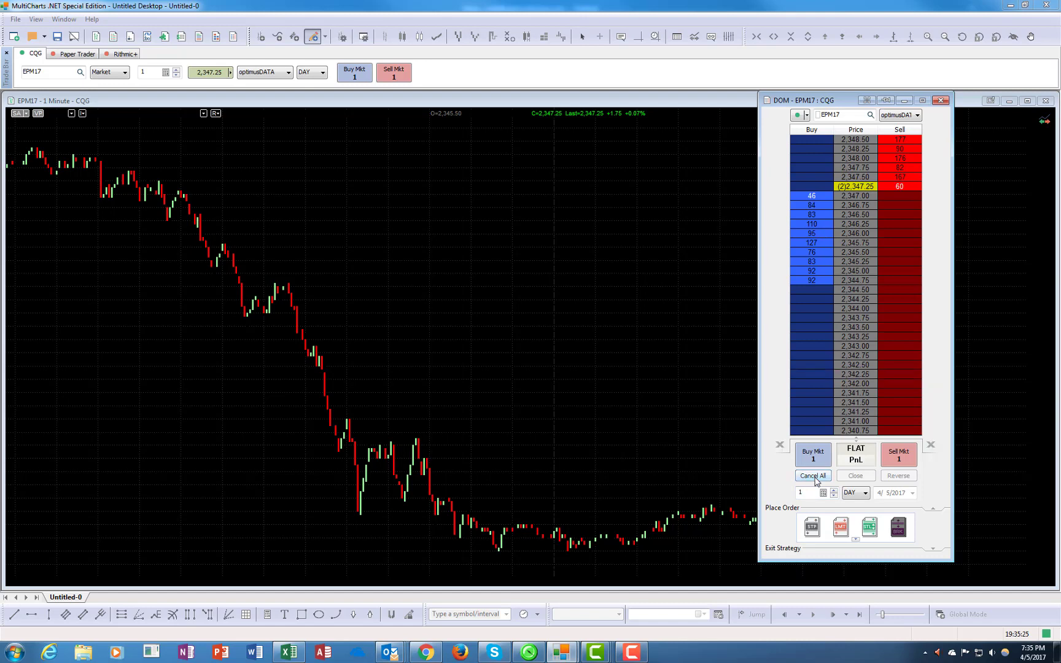
left_click(813, 475)
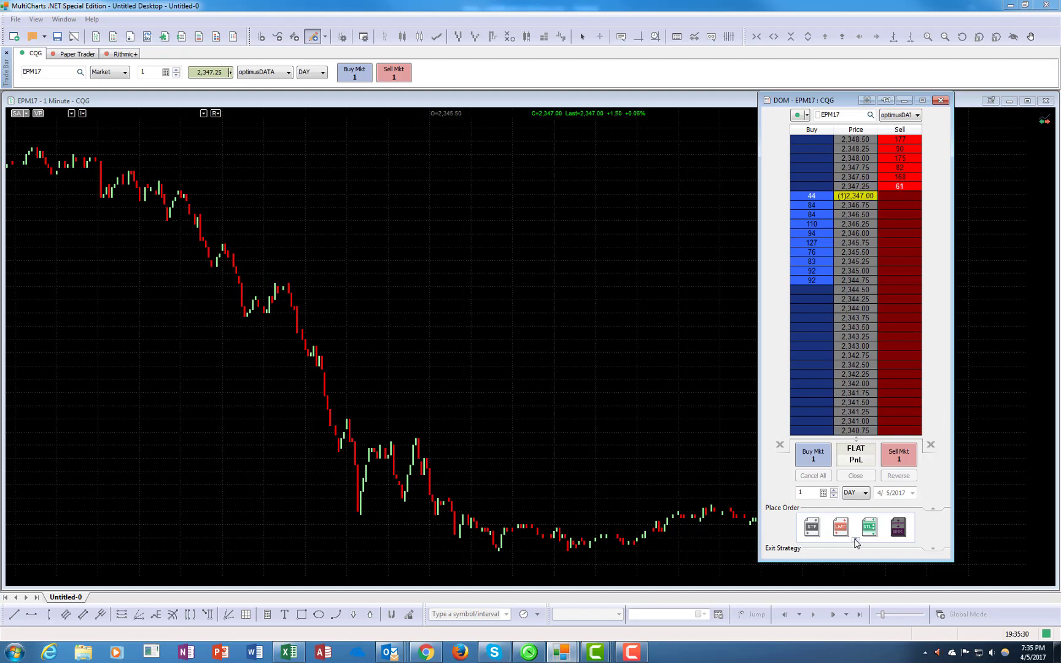
mouse_move(774, 509)
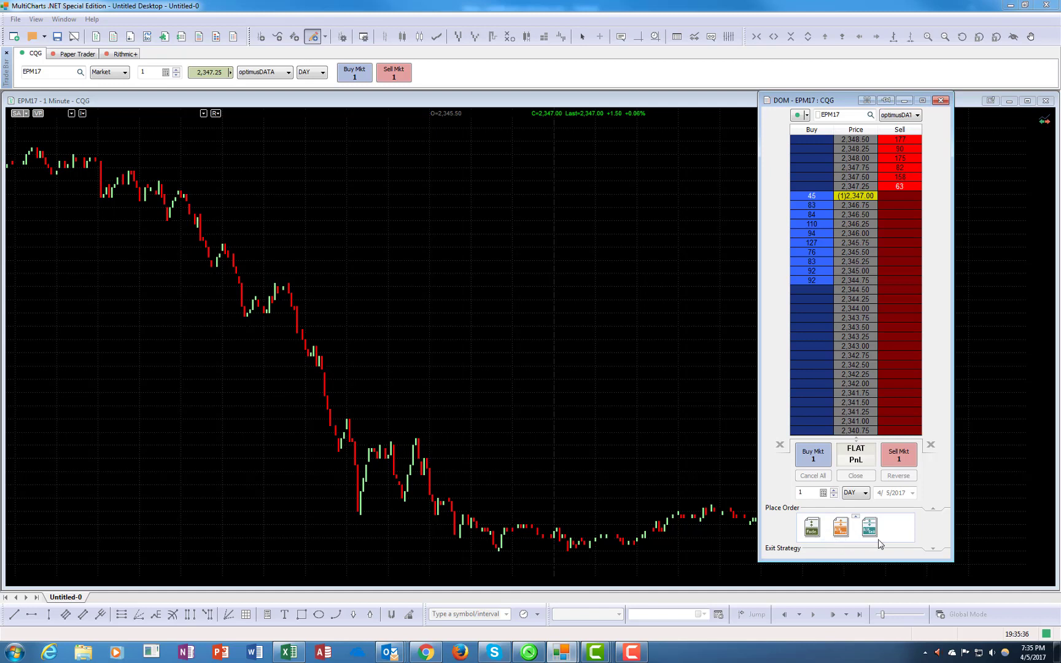
mouse_move(870, 527)
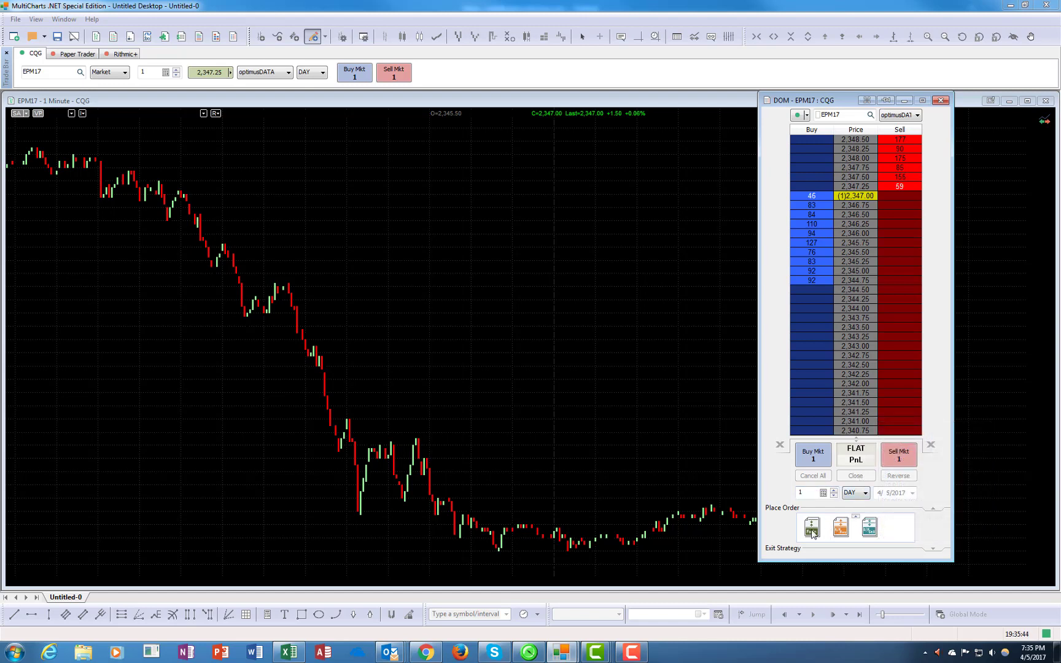
mouse_move(811, 526)
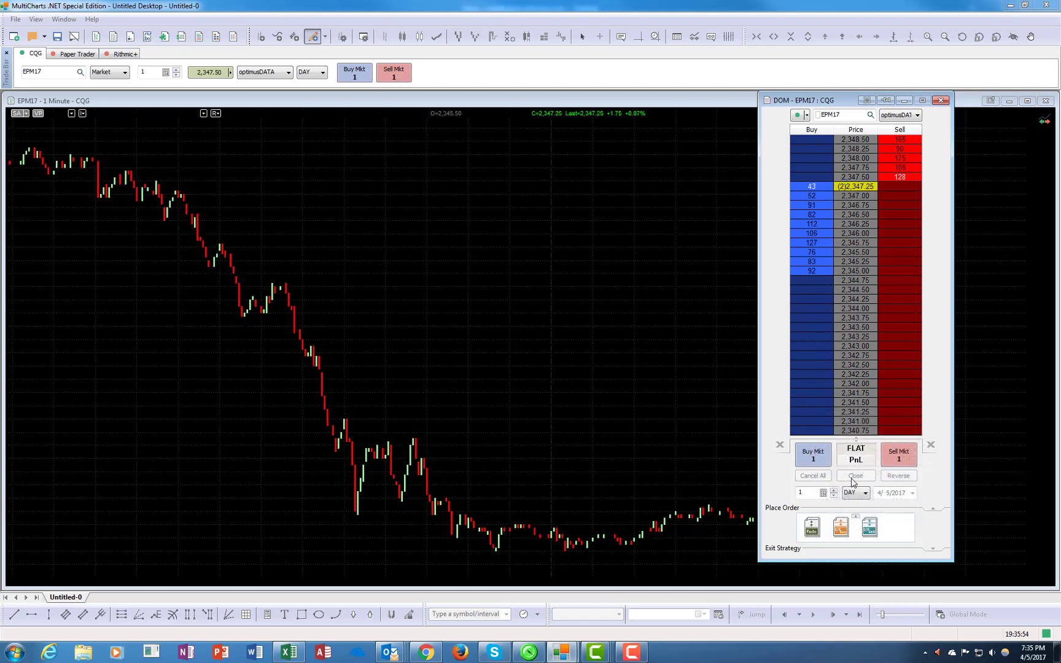
mouse_move(811, 527)
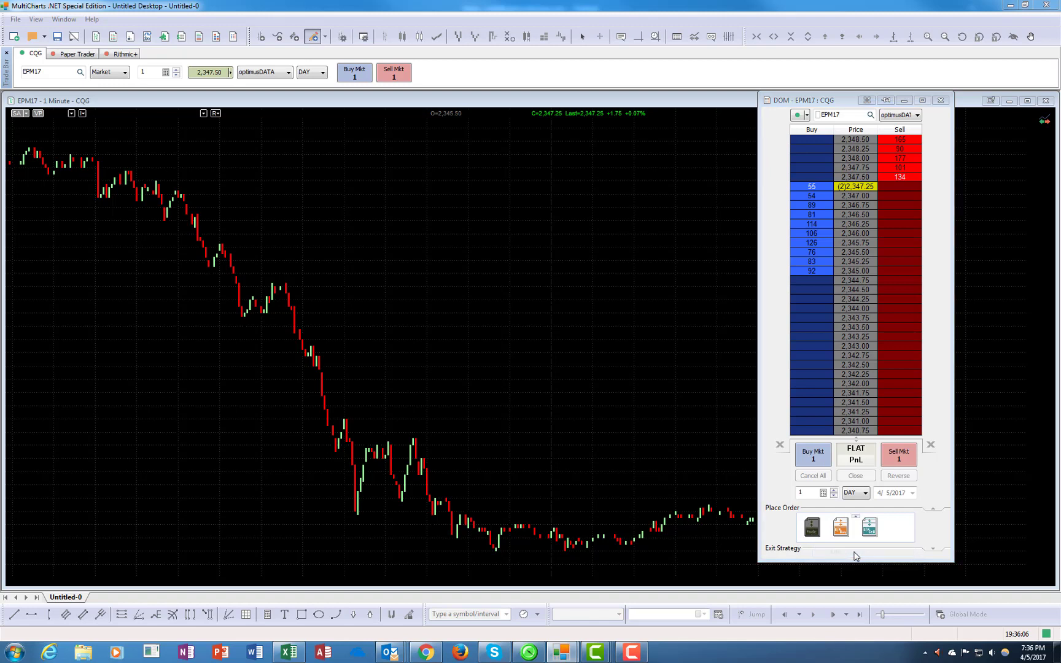
left_click(812, 527)
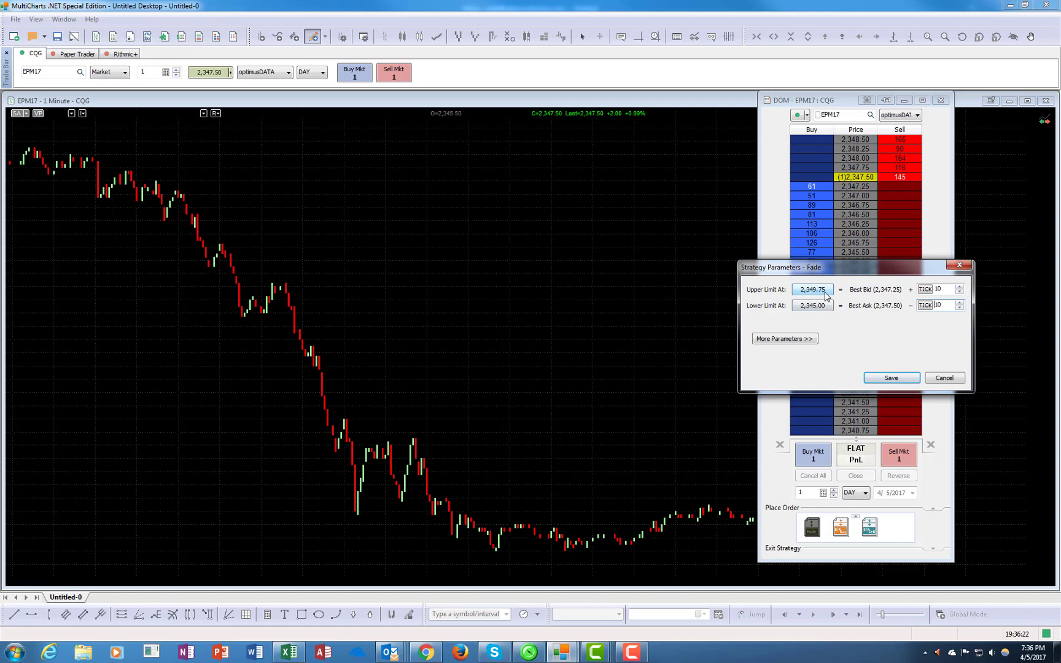
left_click(784, 339)
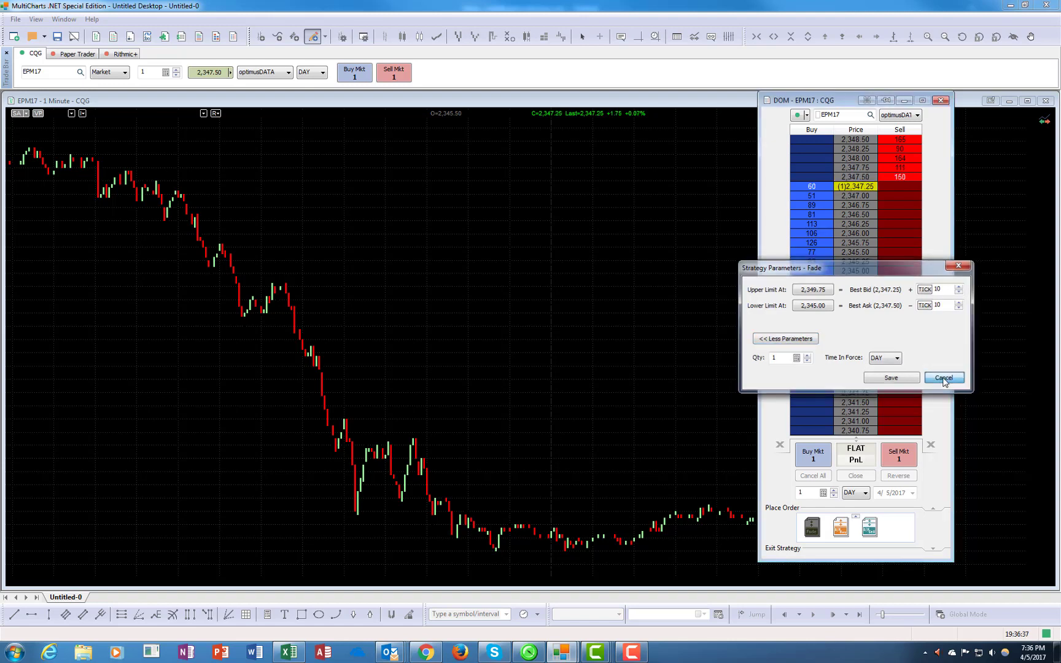
left_click(944, 377)
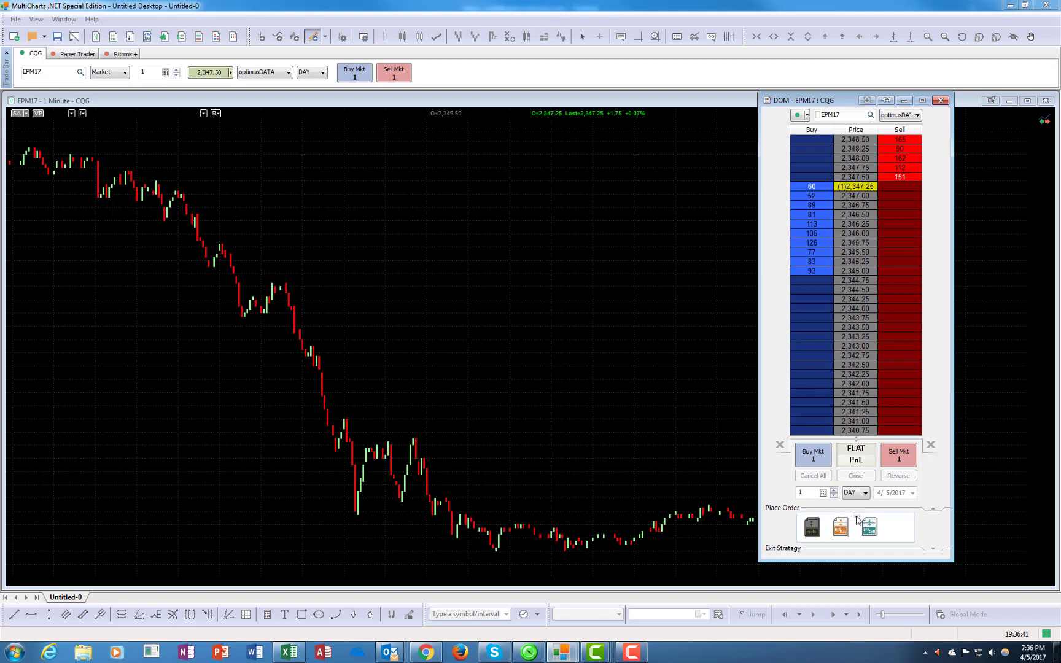
mouse_move(857, 515)
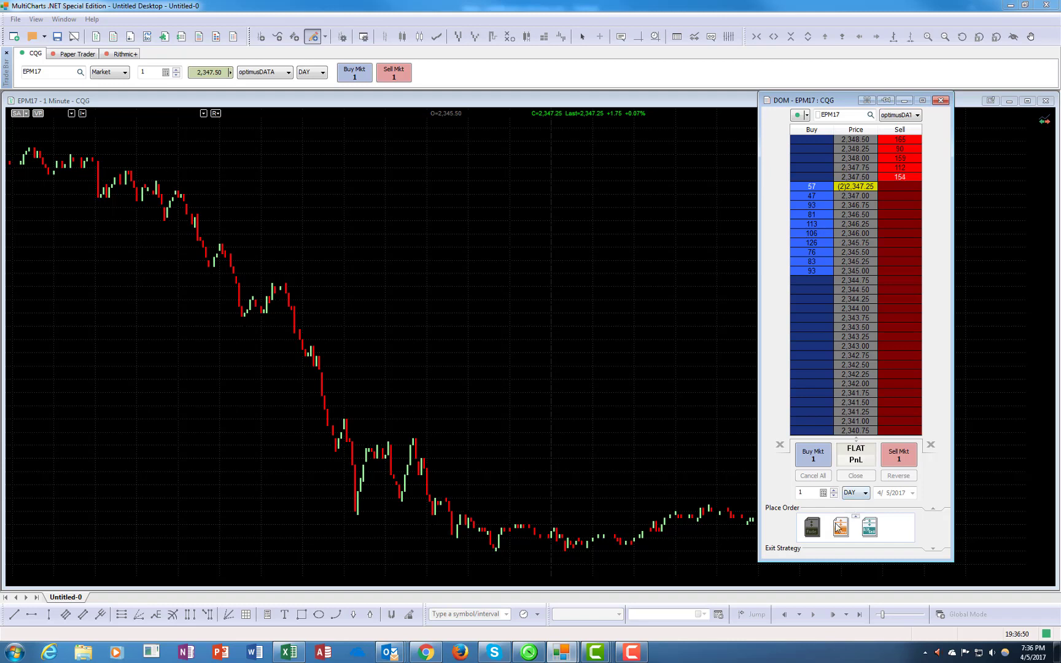
mouse_move(869, 527)
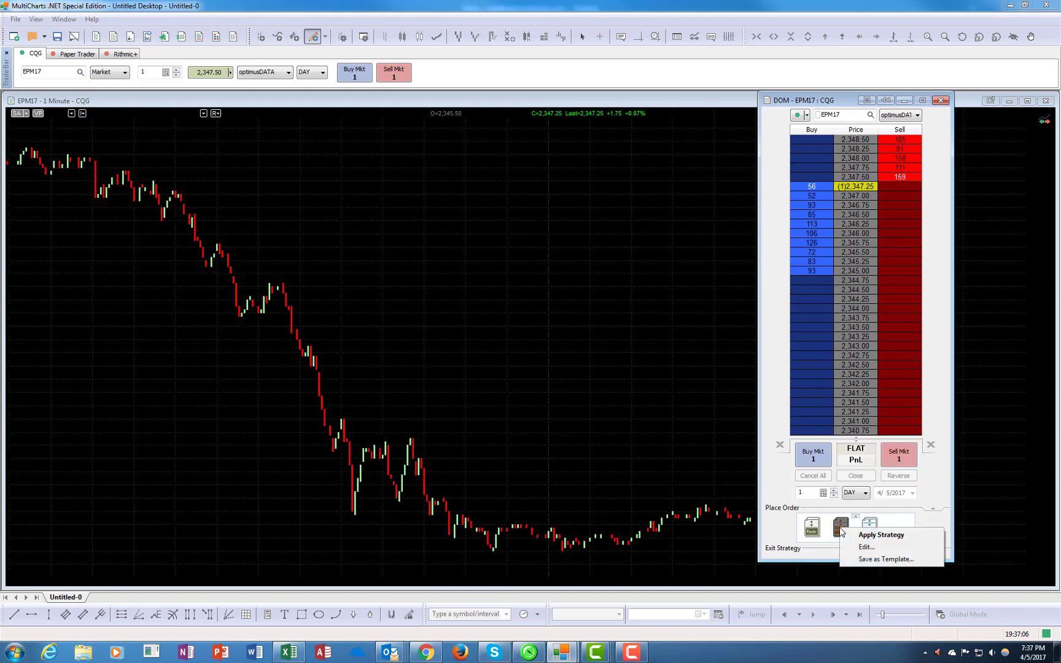
left_click(866, 546)
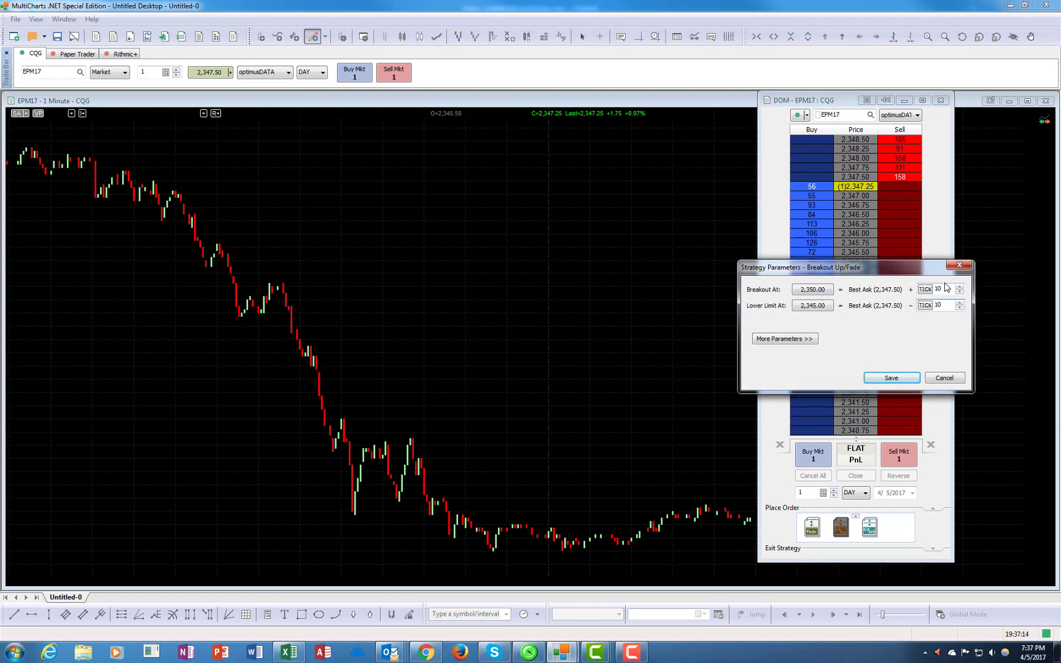
mouse_move(924, 311)
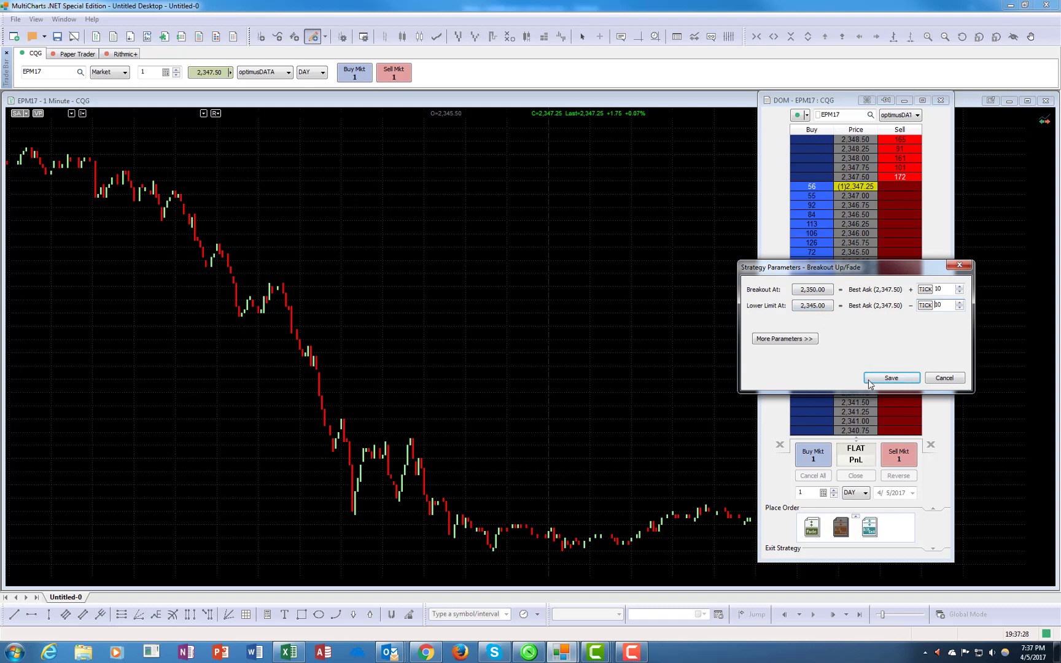
mouse_move(878, 306)
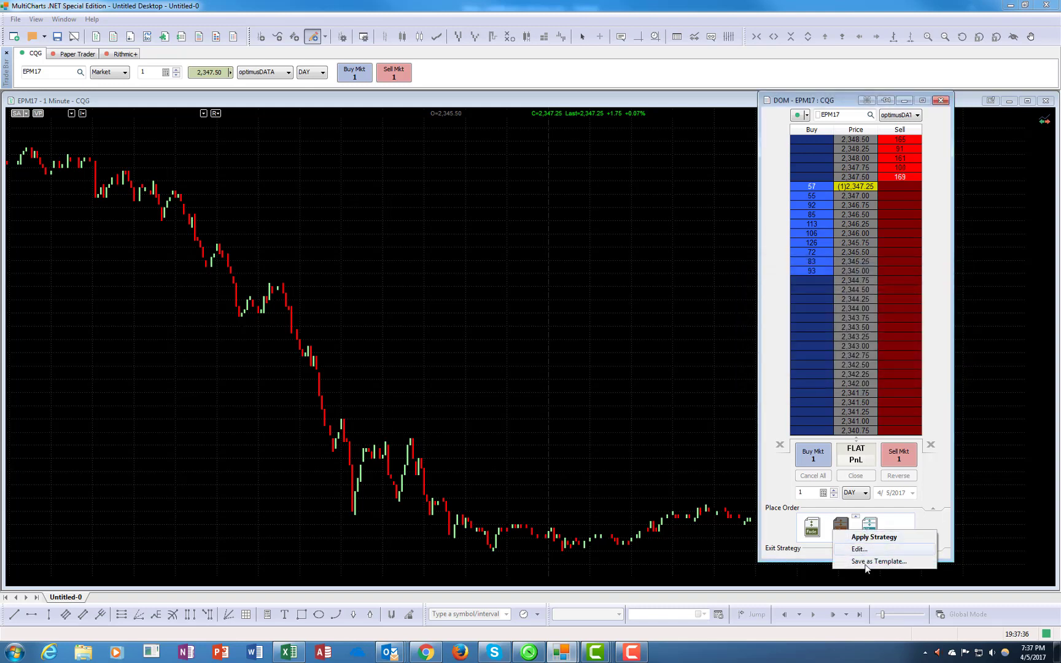
mouse_move(874, 537)
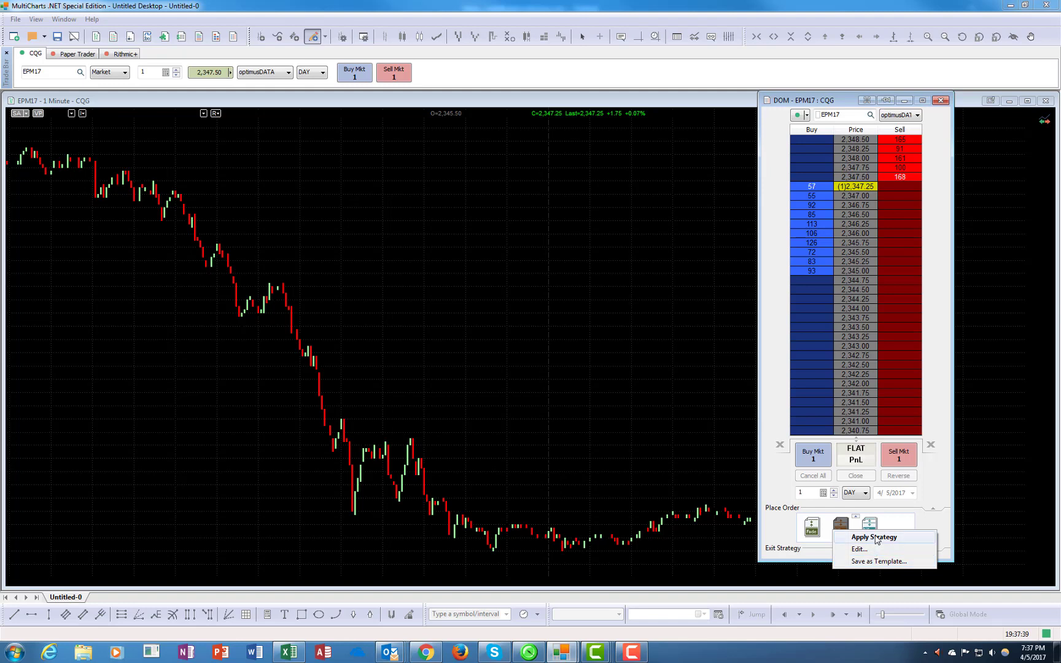
left_click(874, 537)
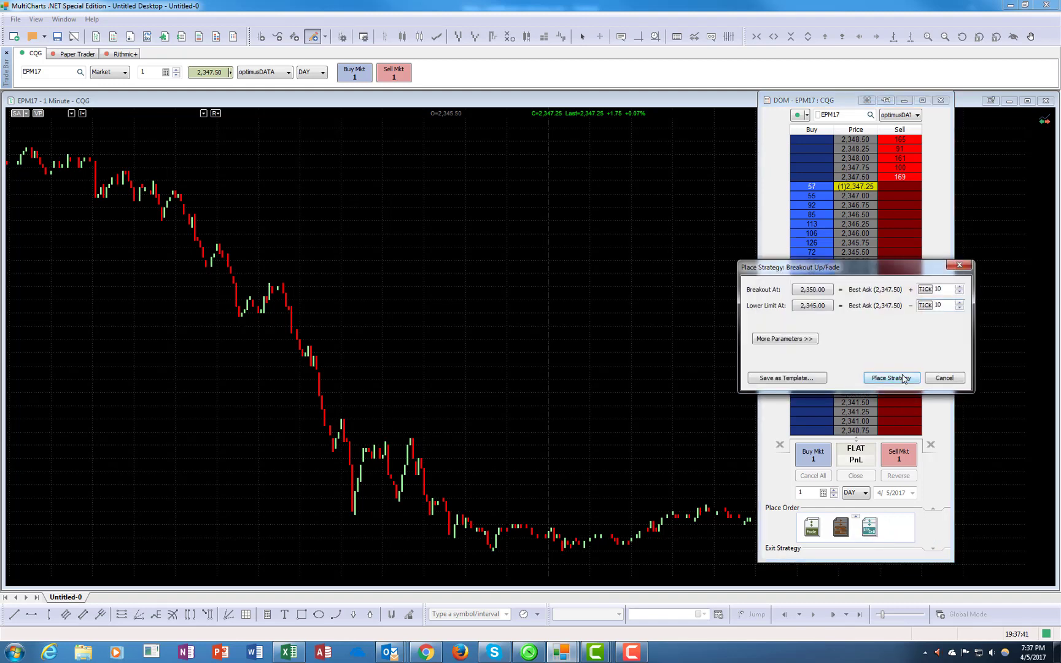
mouse_move(945, 378)
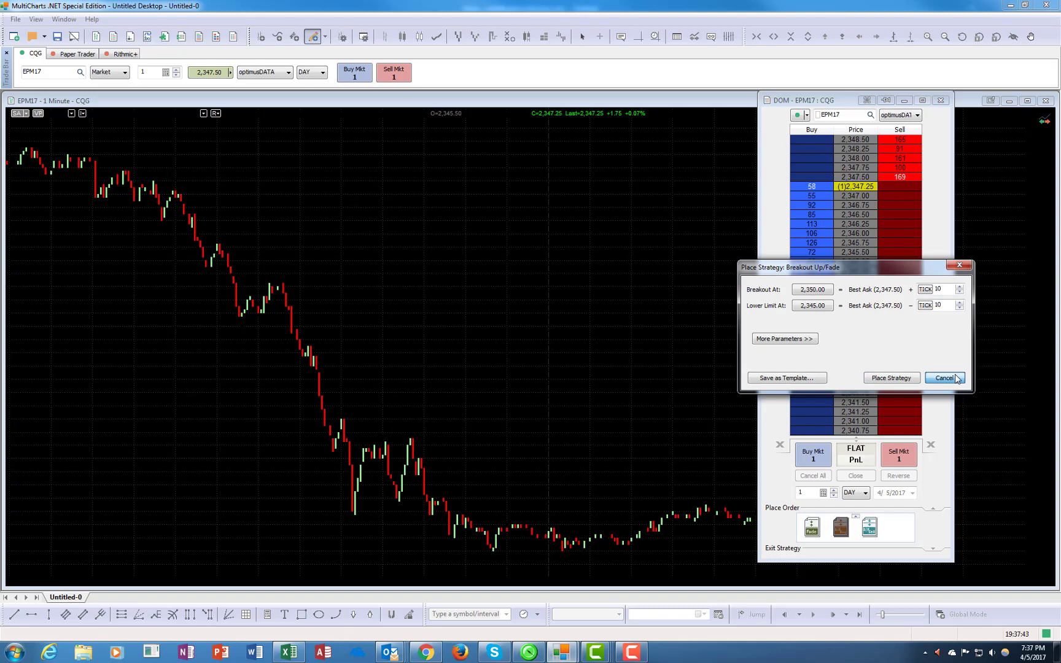
left_click(943, 377)
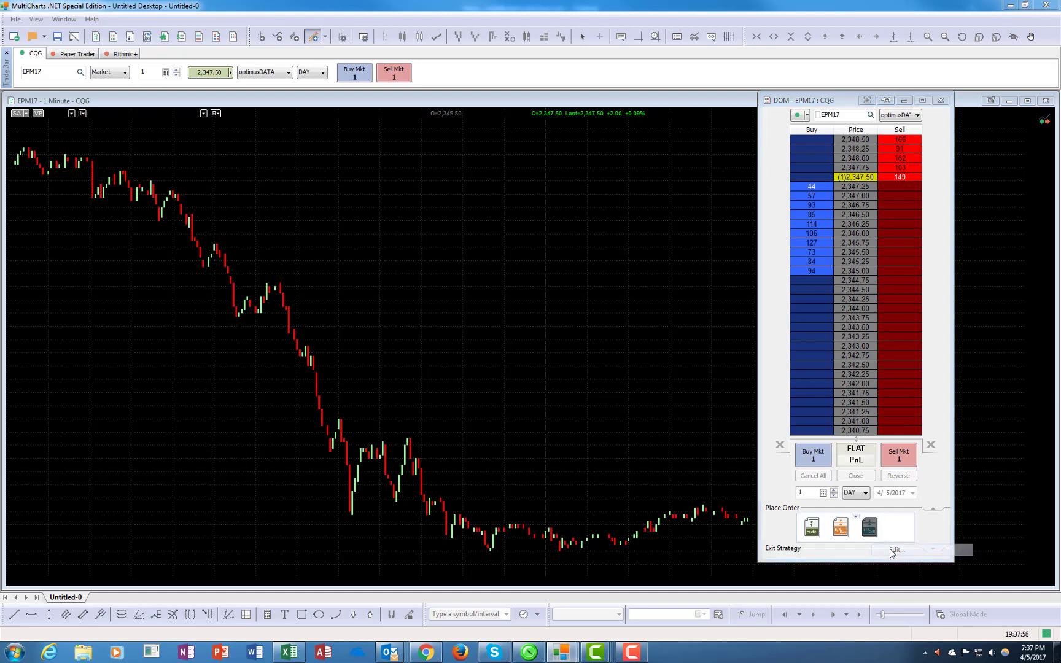
left_click(895, 550)
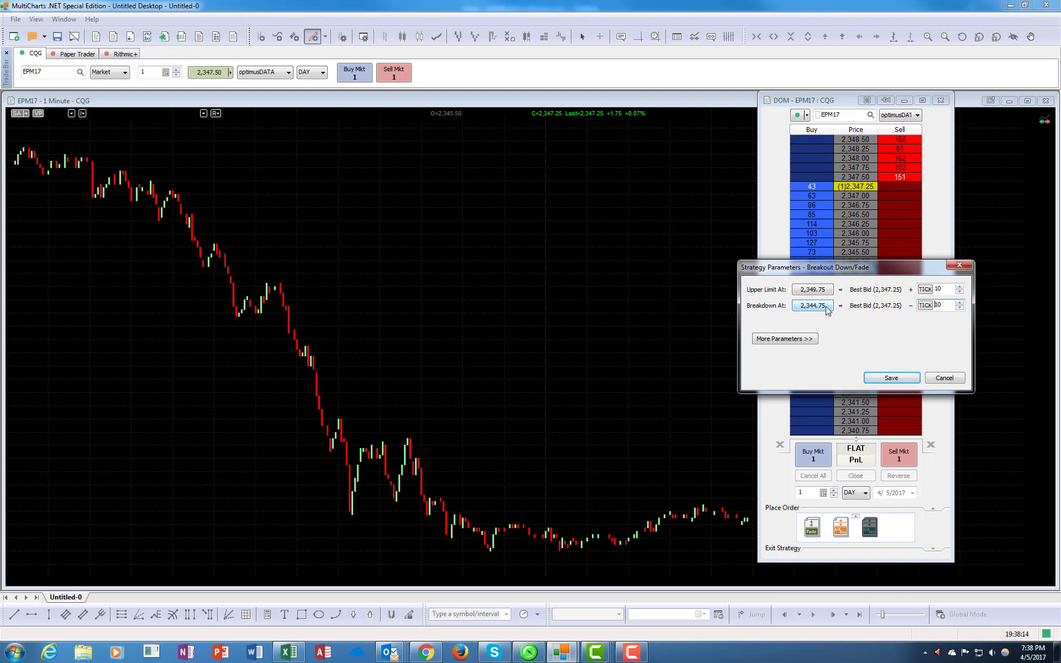
mouse_move(895, 351)
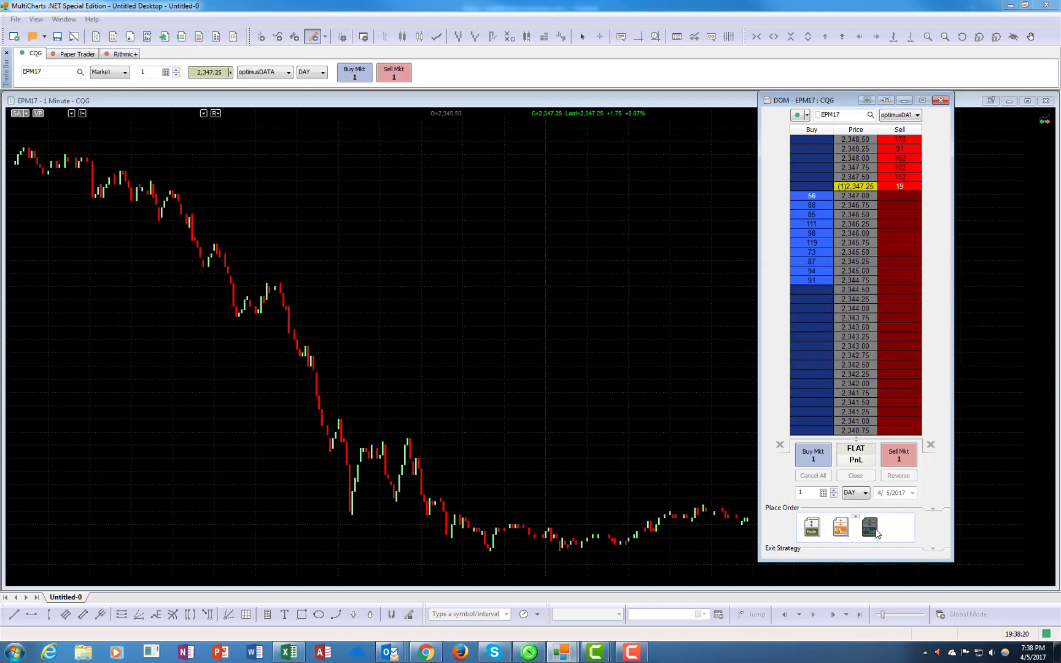
- Expand the Exit Strategy section below the DOM's order placement options
left_click(868, 527)
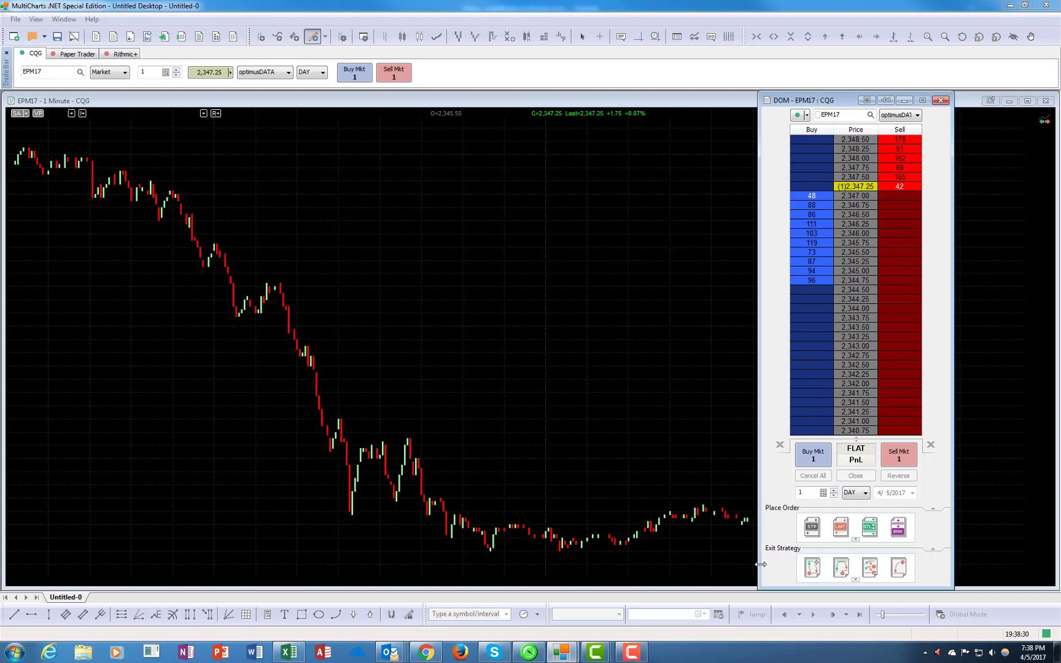
mouse_move(928, 513)
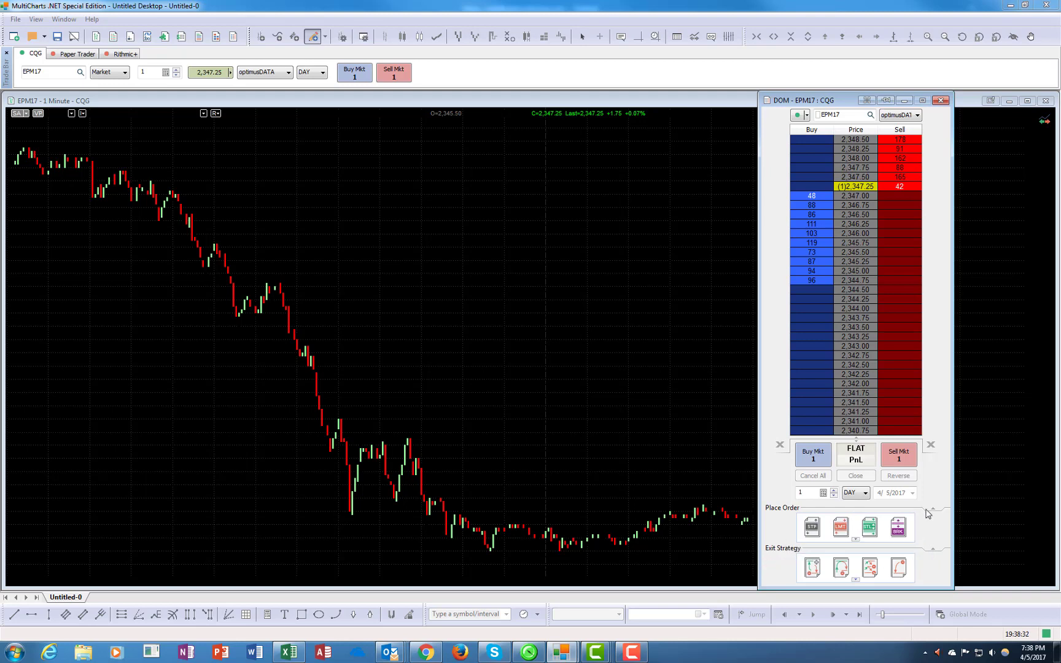
mouse_move(831, 559)
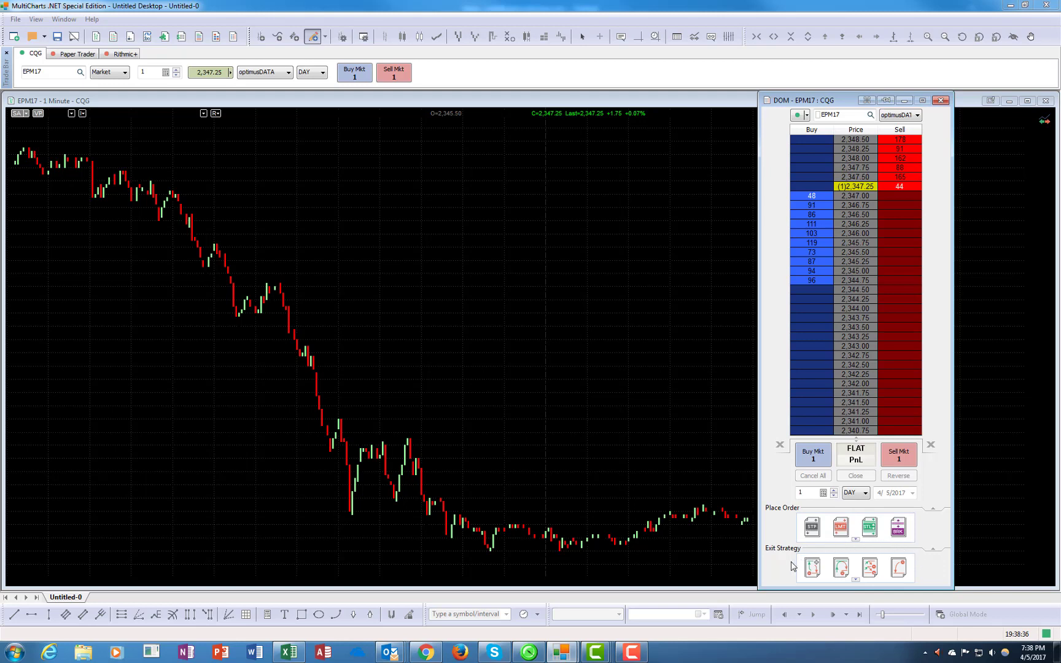
mouse_move(914, 555)
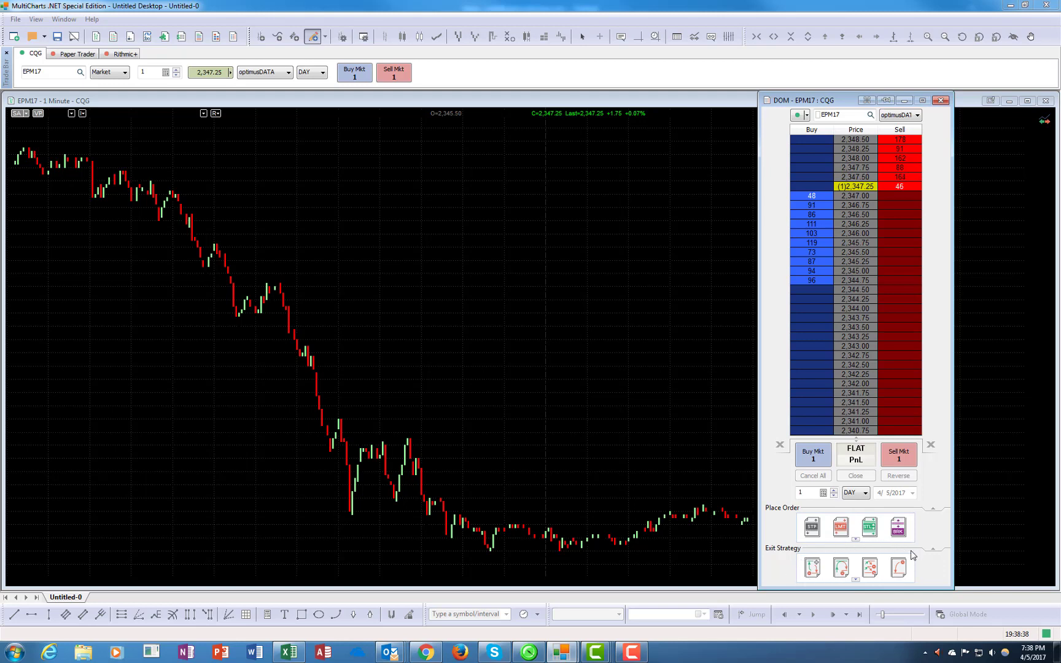